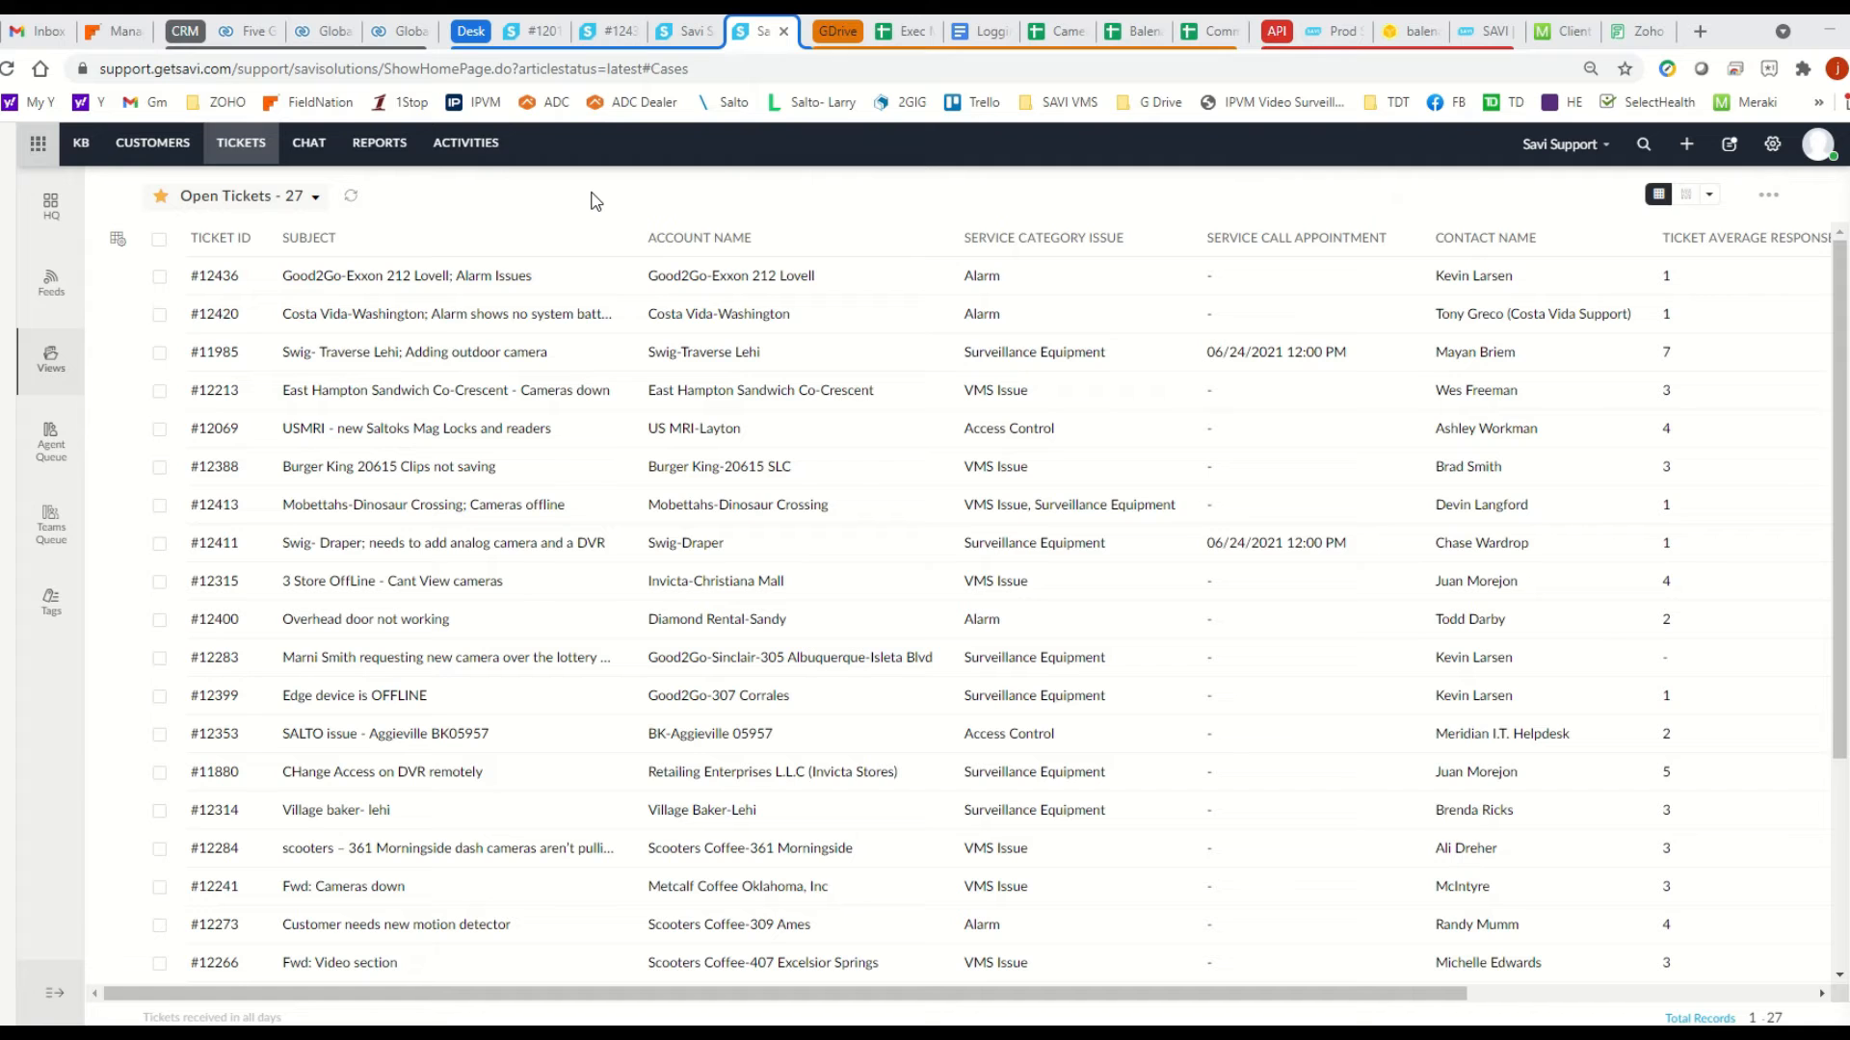
mouse_move(514, 173)
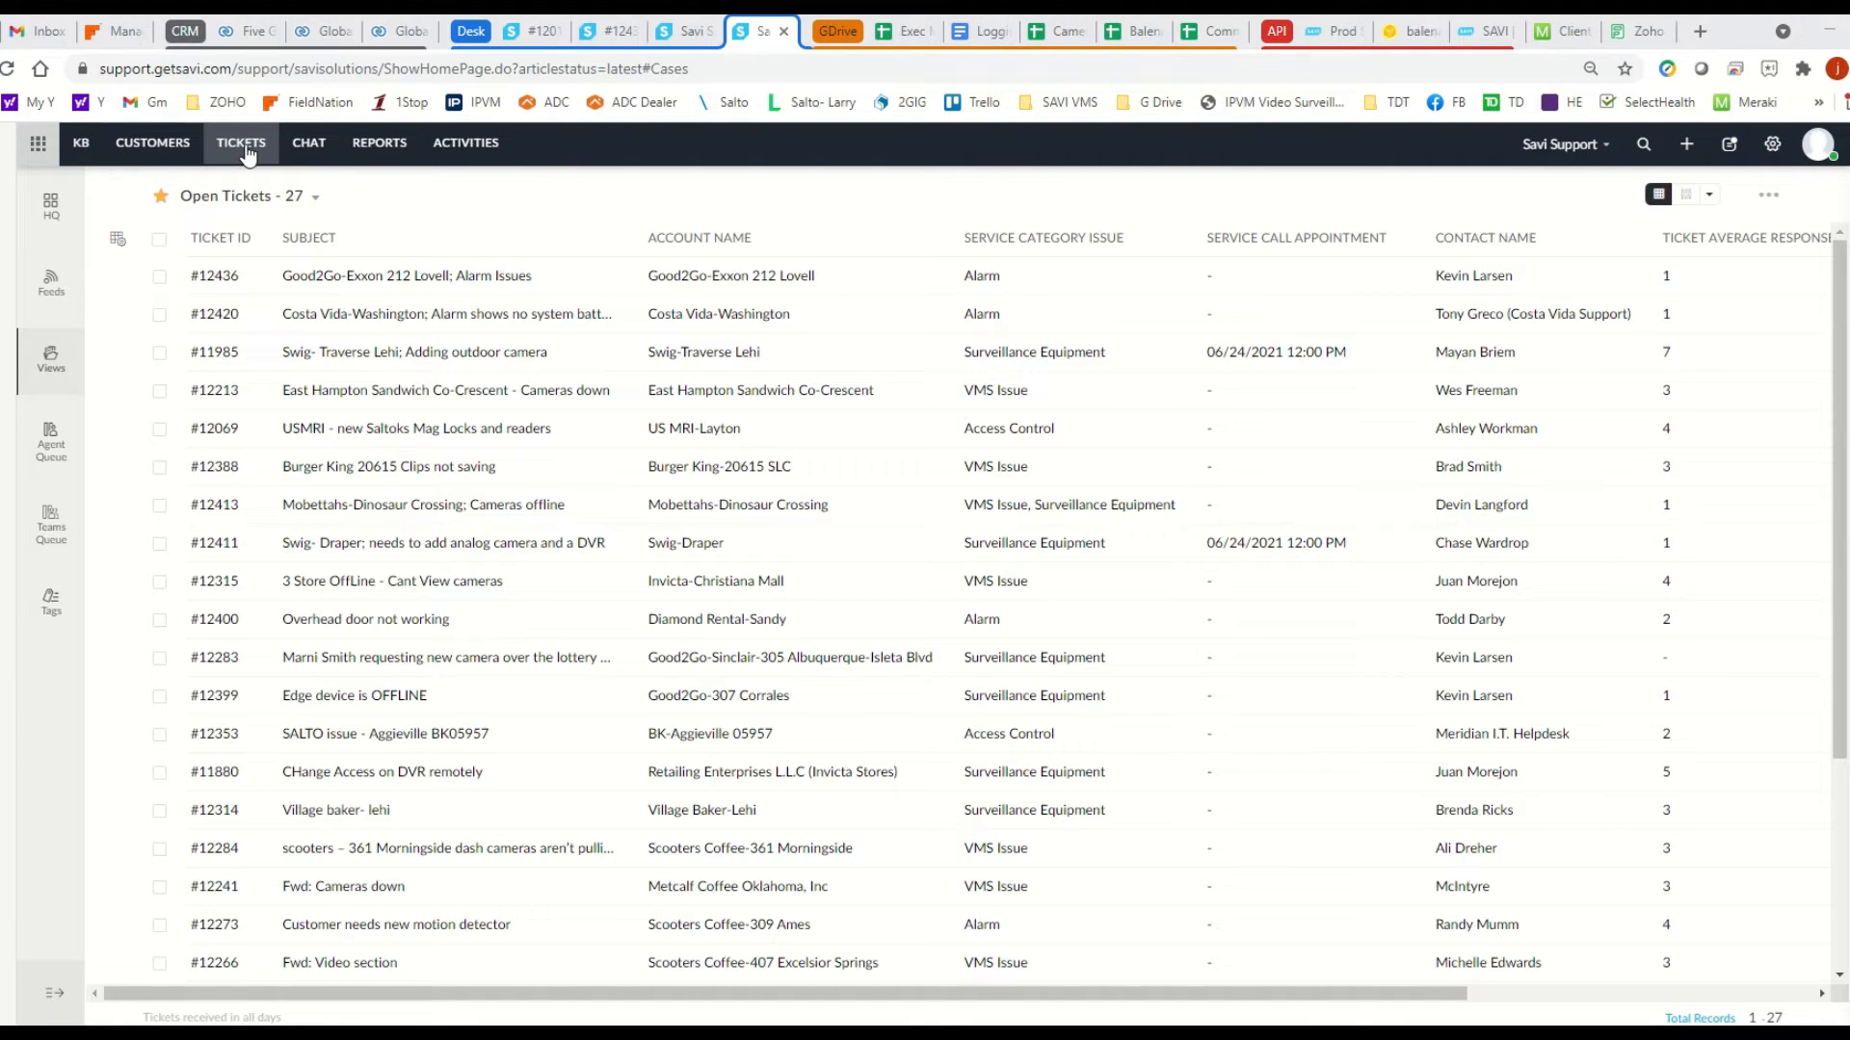
mouse_move(79, 142)
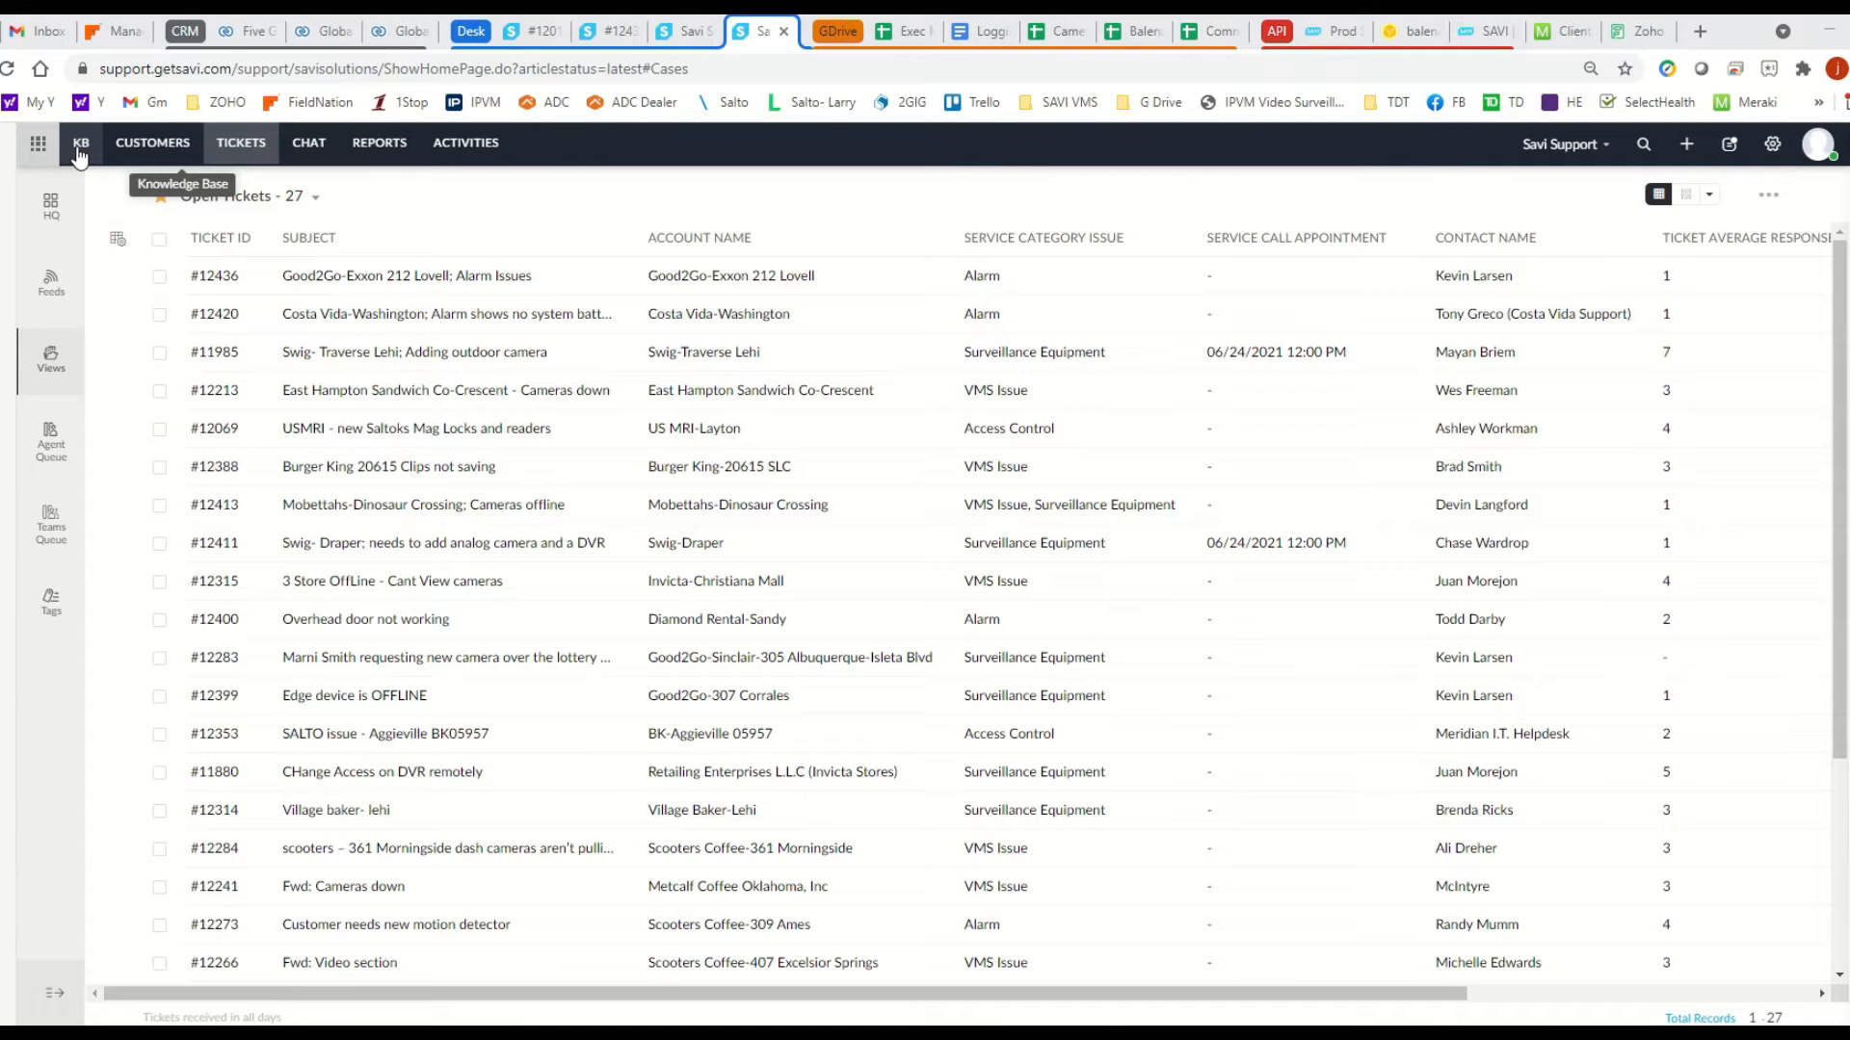
Step: Open the Savi Support knowledge base and scroll through its published articles
left_click(80, 142)
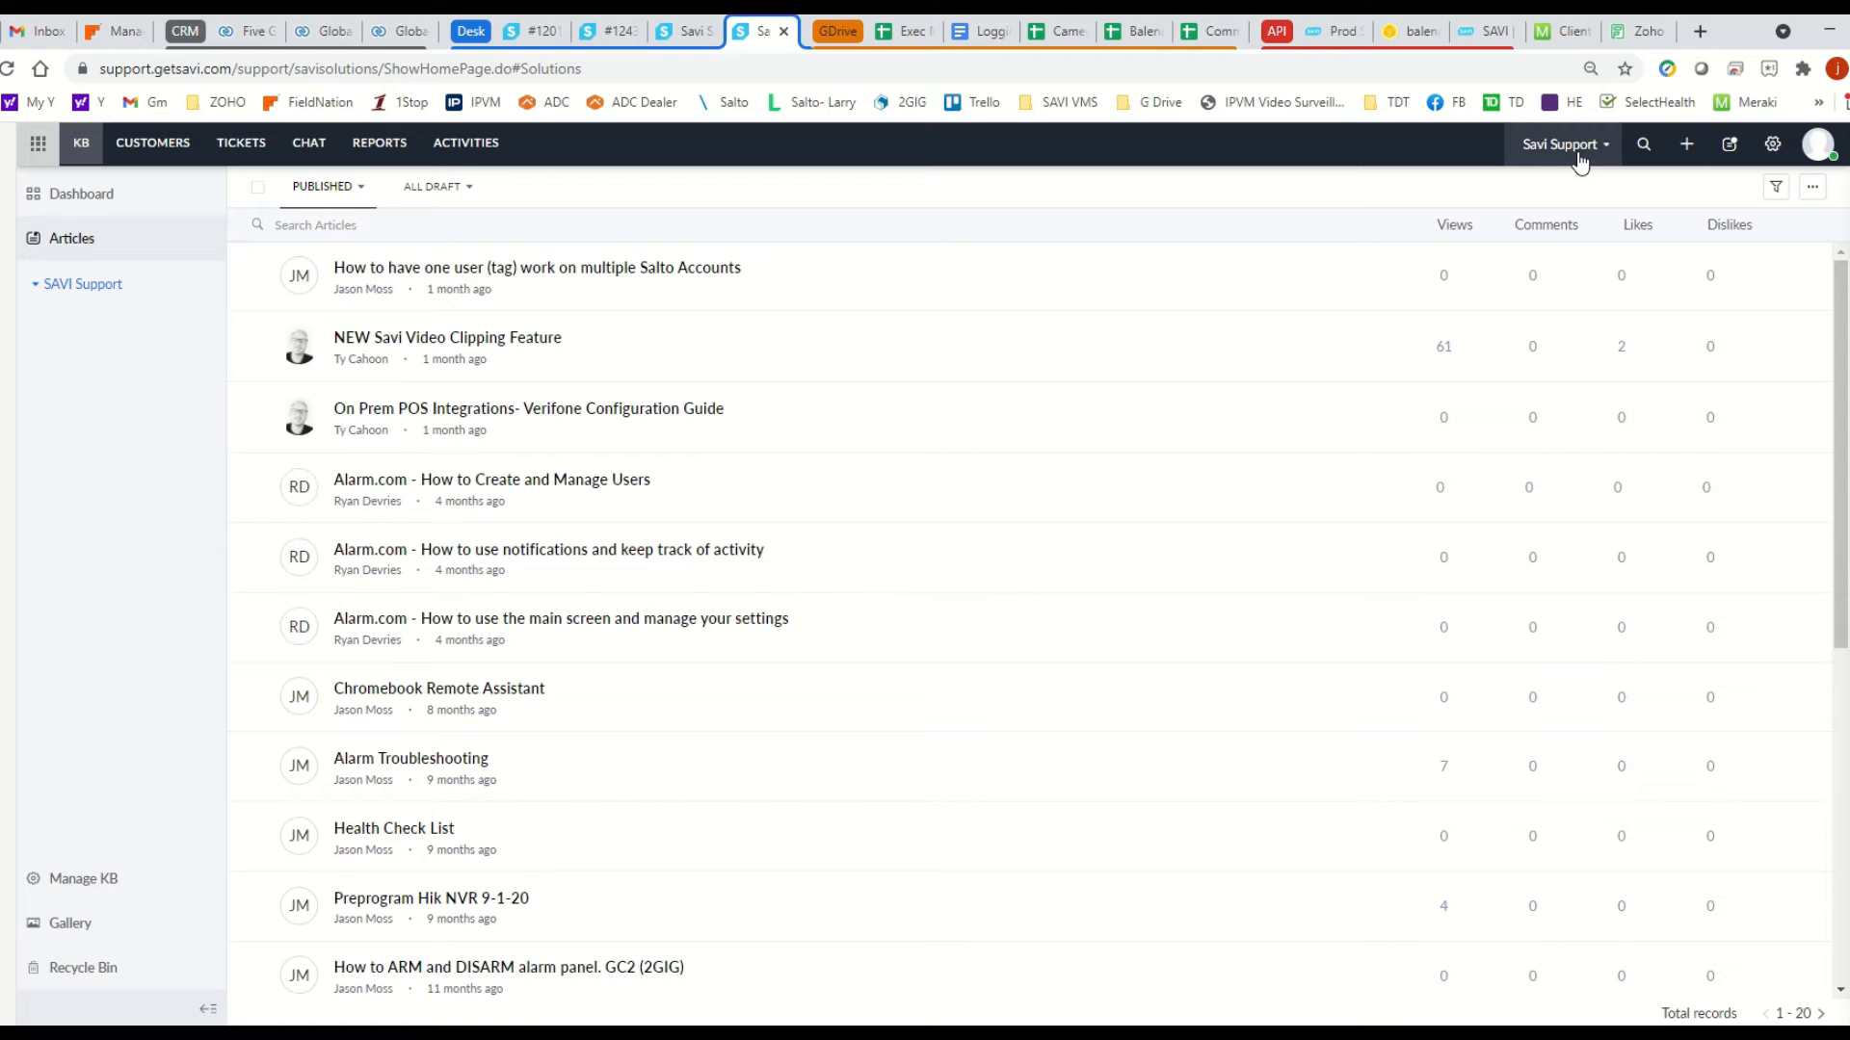
scroll("down", 3)
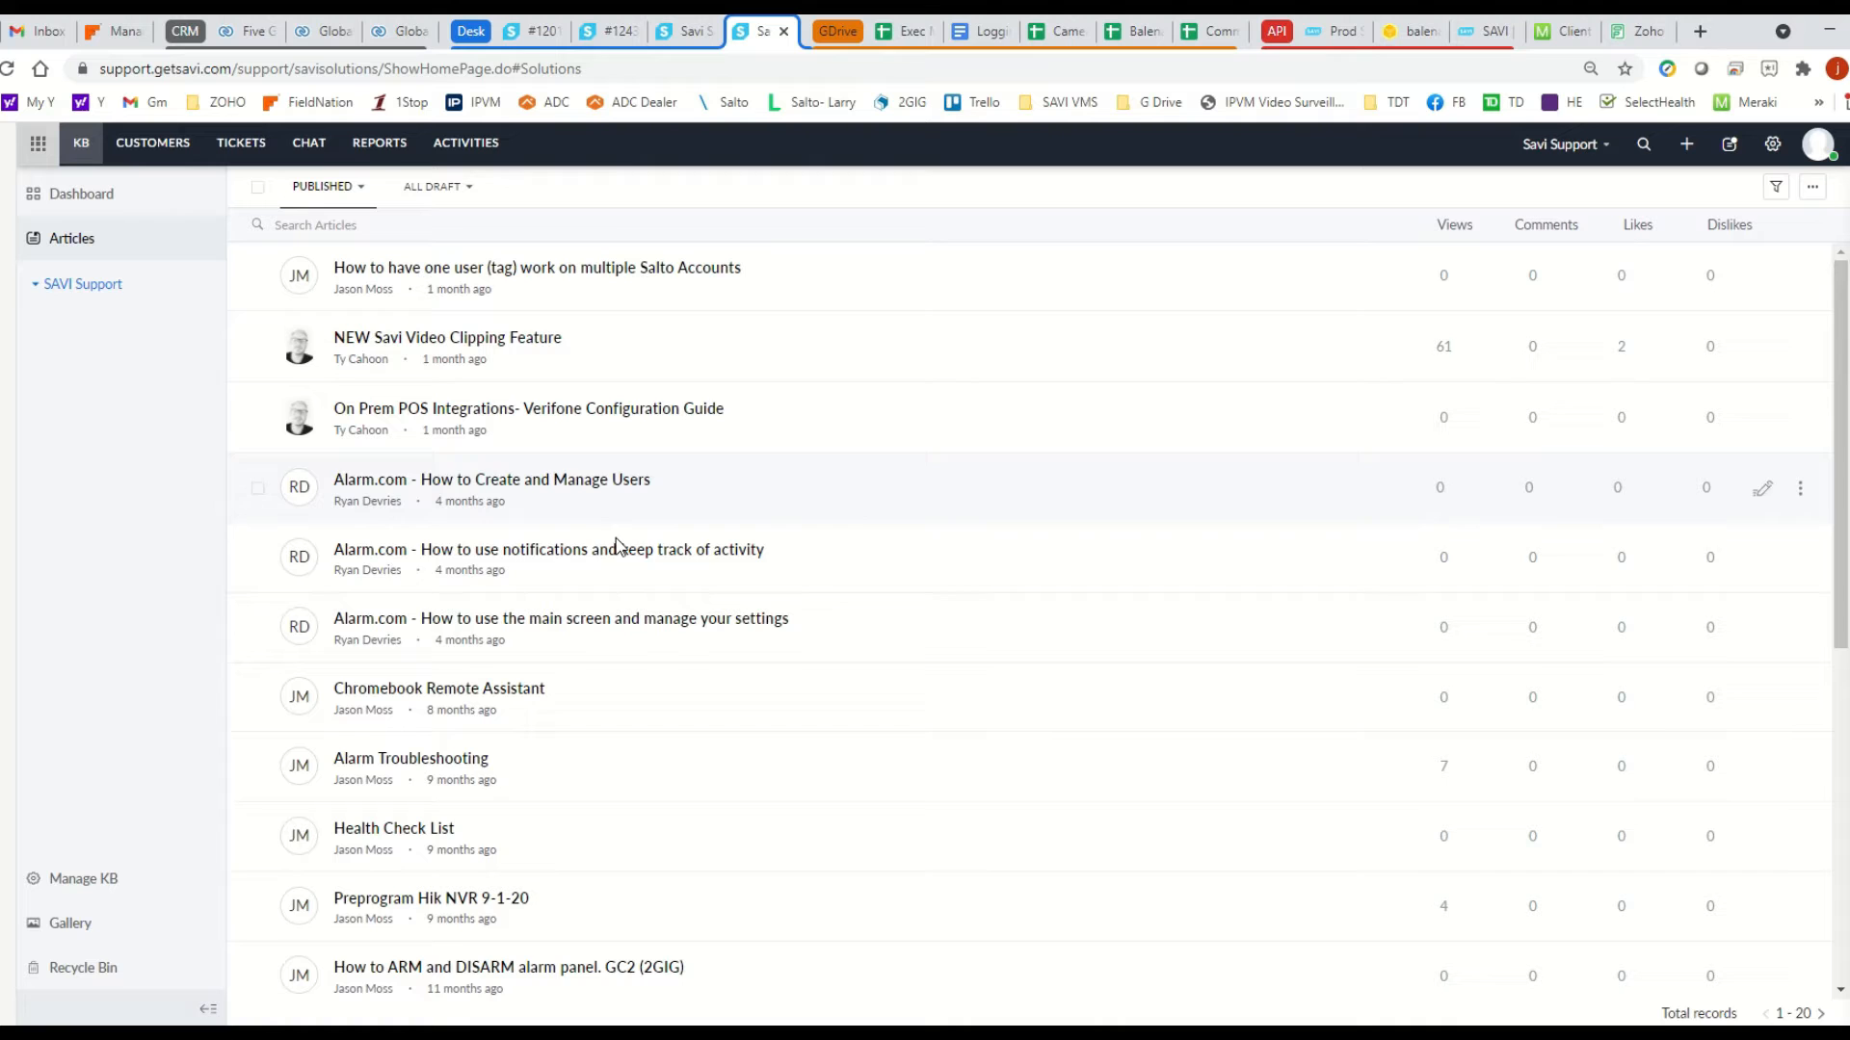
scroll("down", 3)
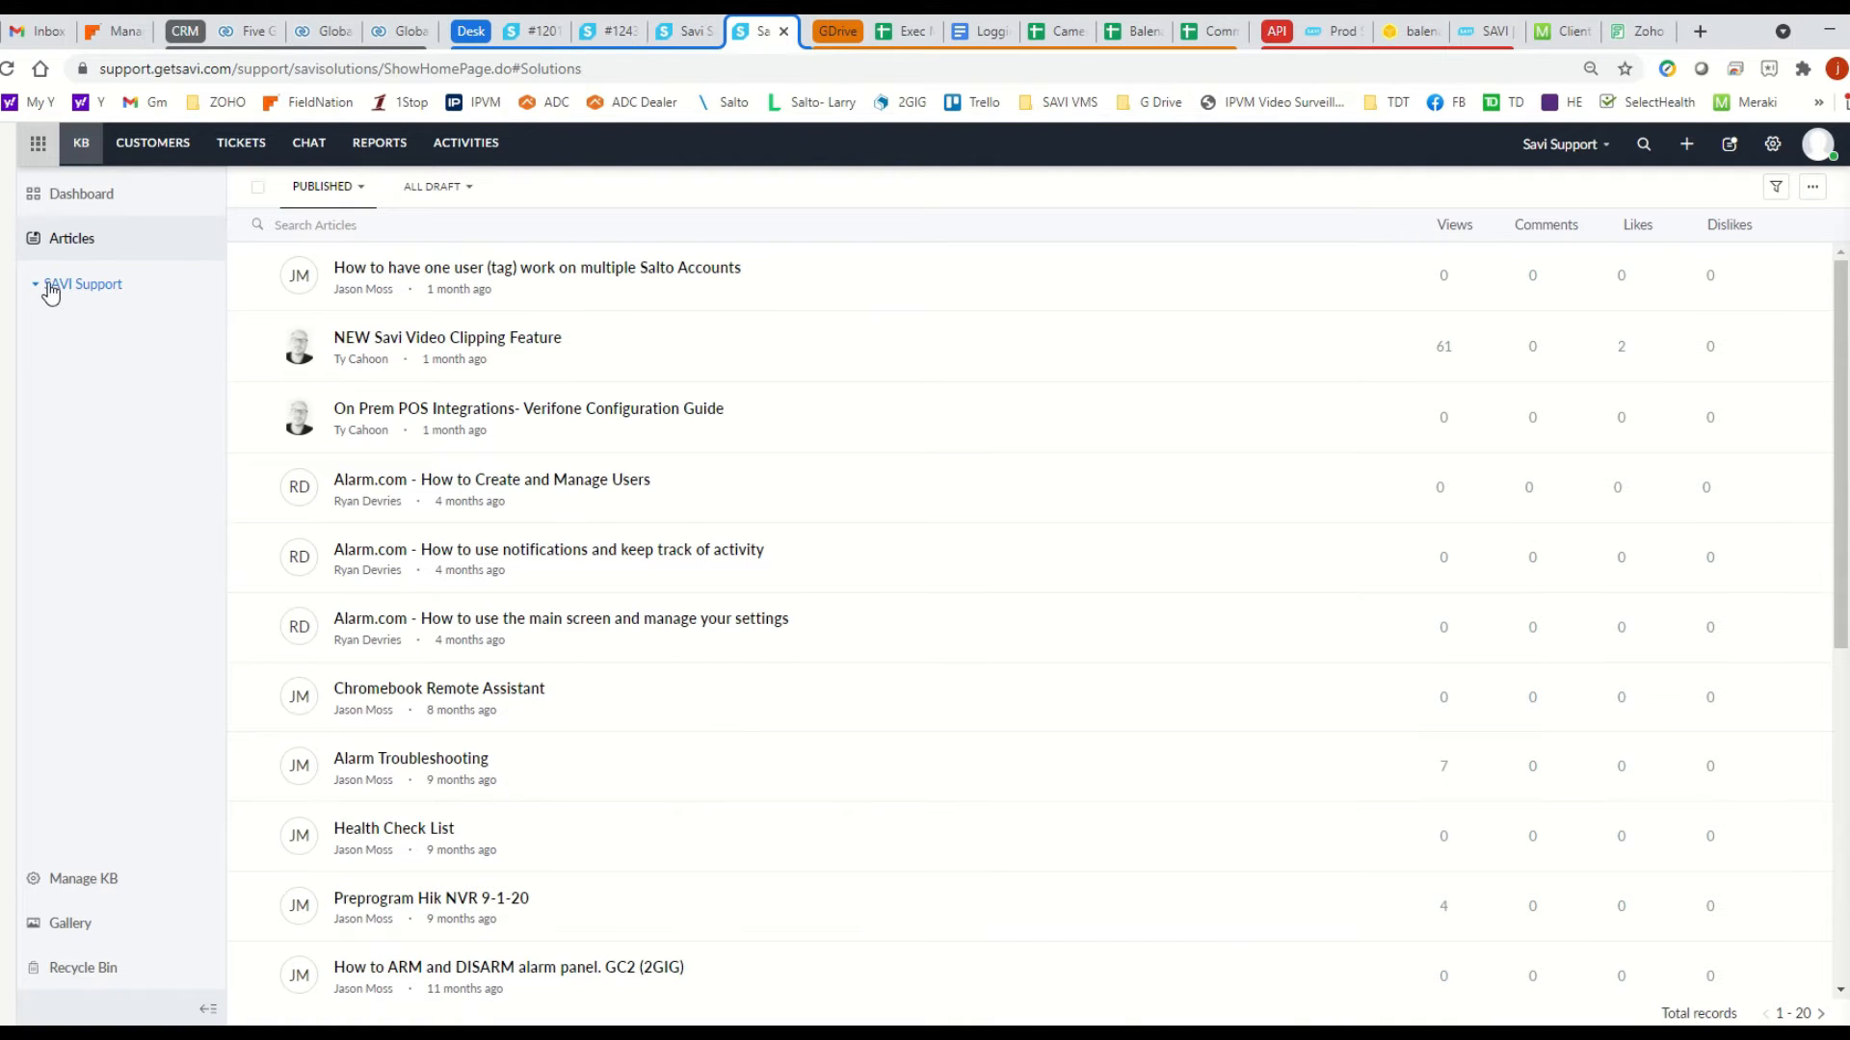
Step: Filter articles through SAVI Support › Alarm Management › Alarm › nested Alarm folder
left_click(84, 283)
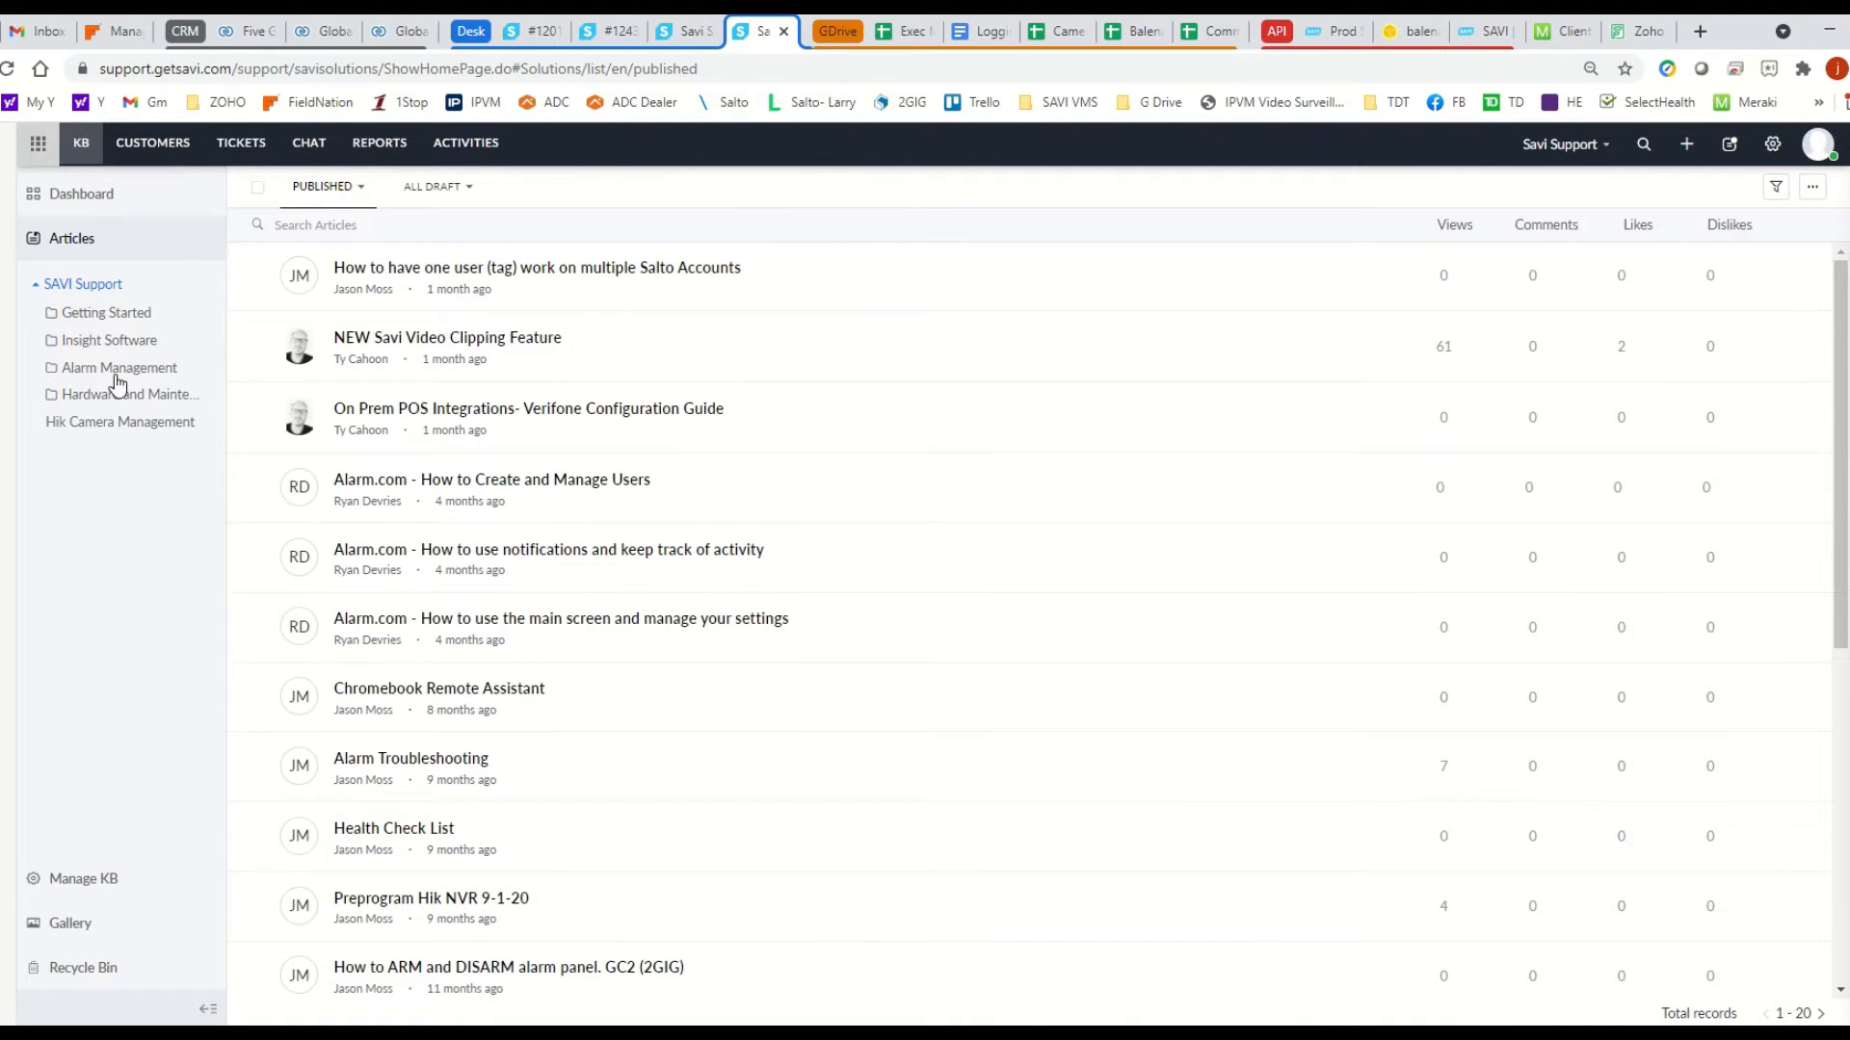
left_click(117, 367)
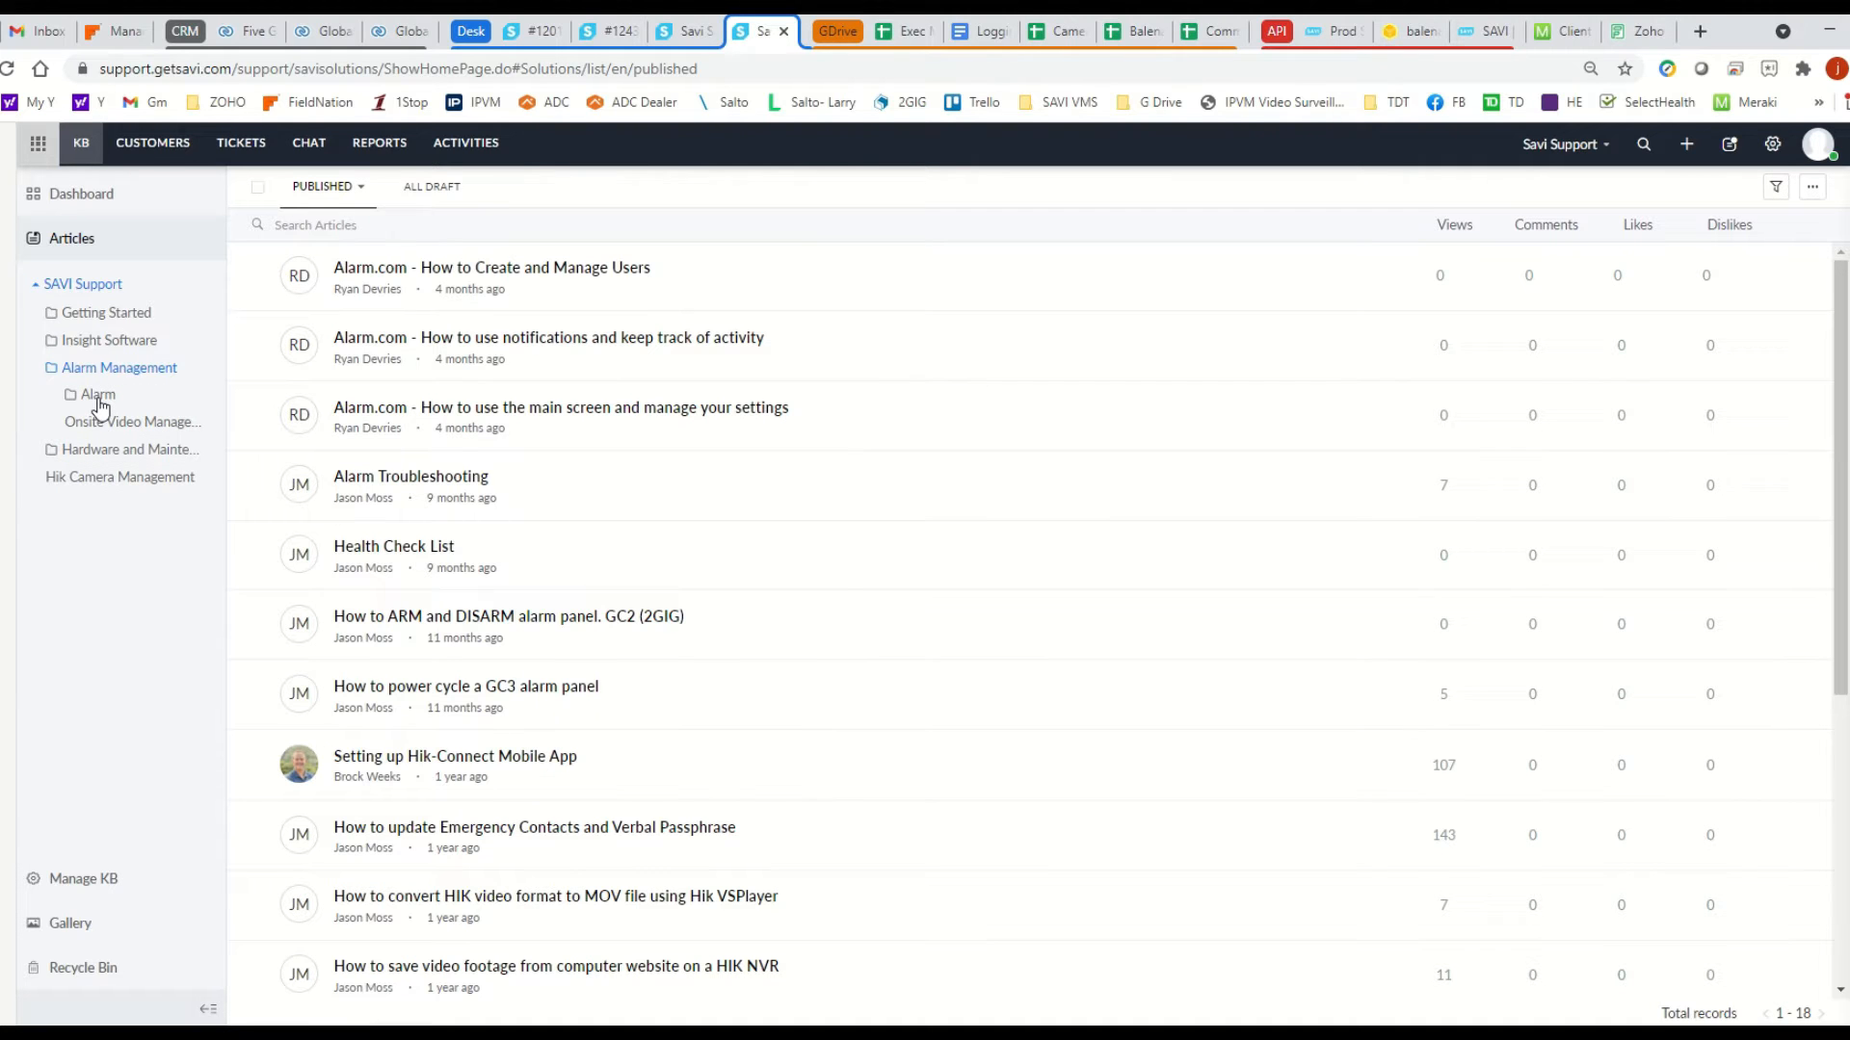
left_click(98, 394)
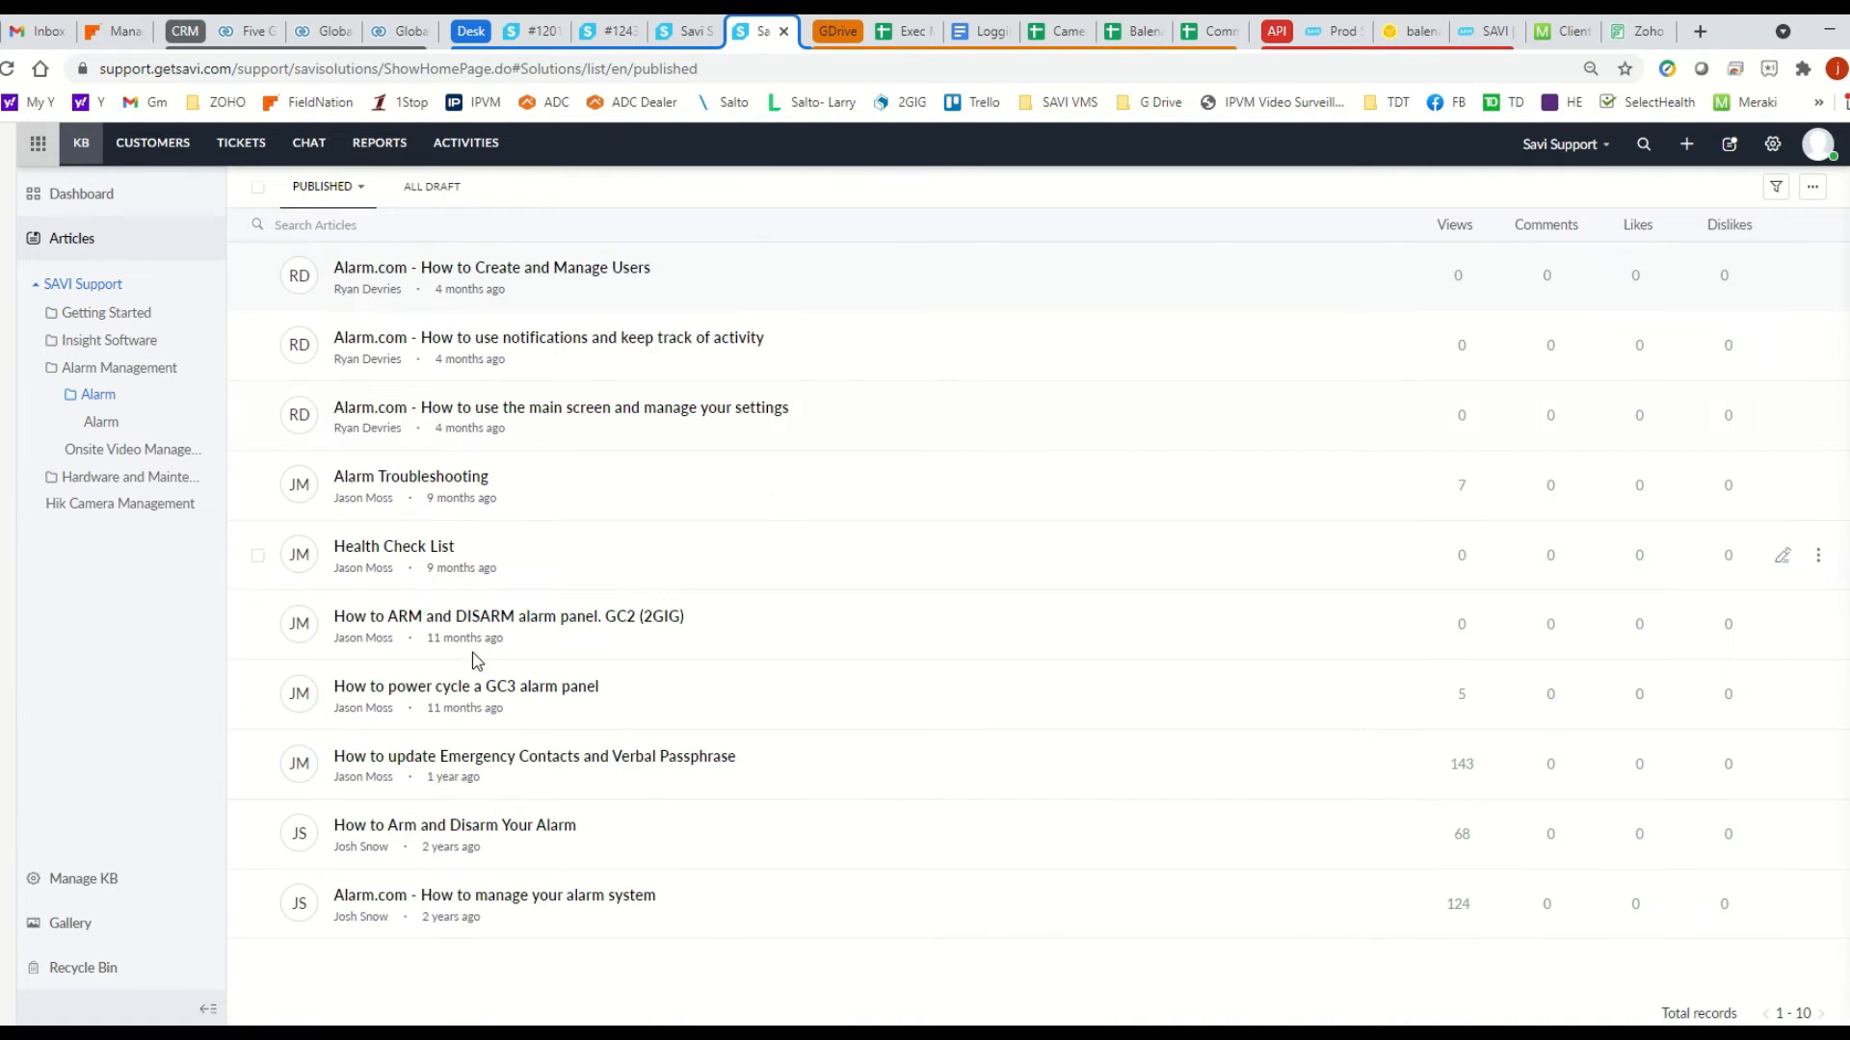
mouse_move(463, 636)
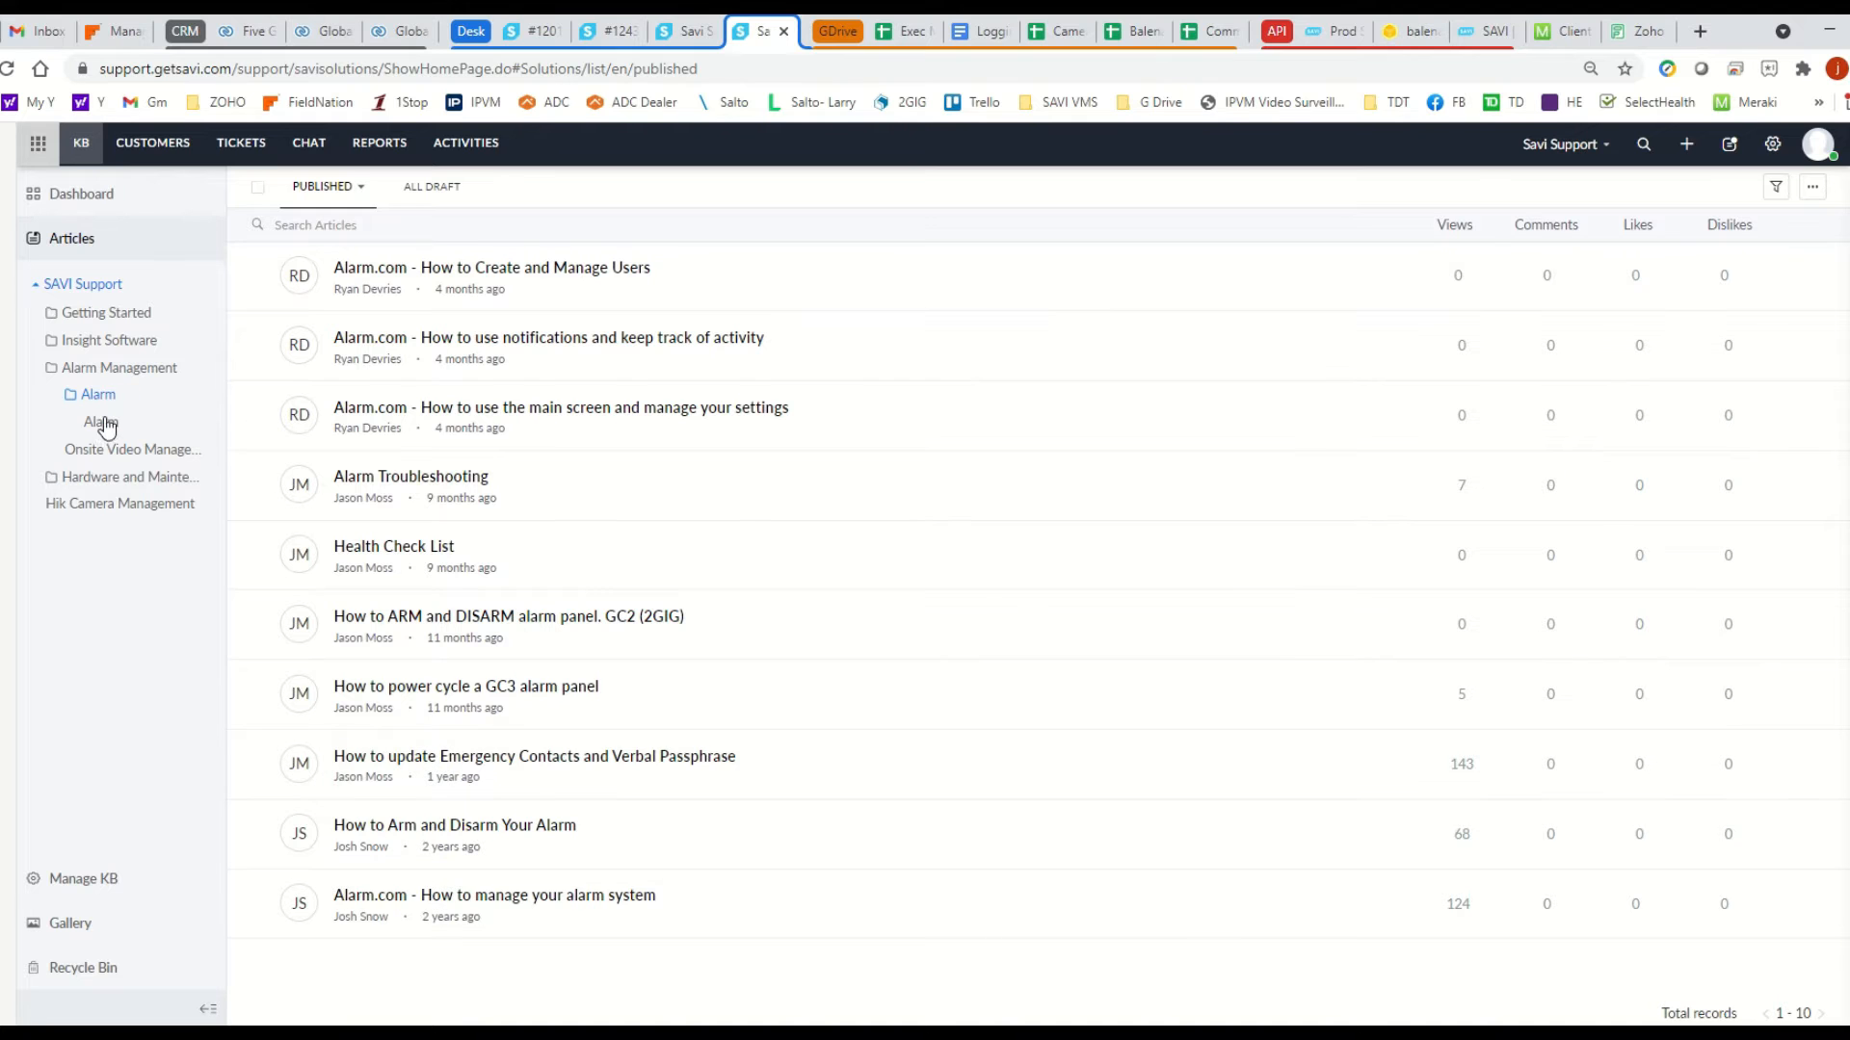
left_click(100, 421)
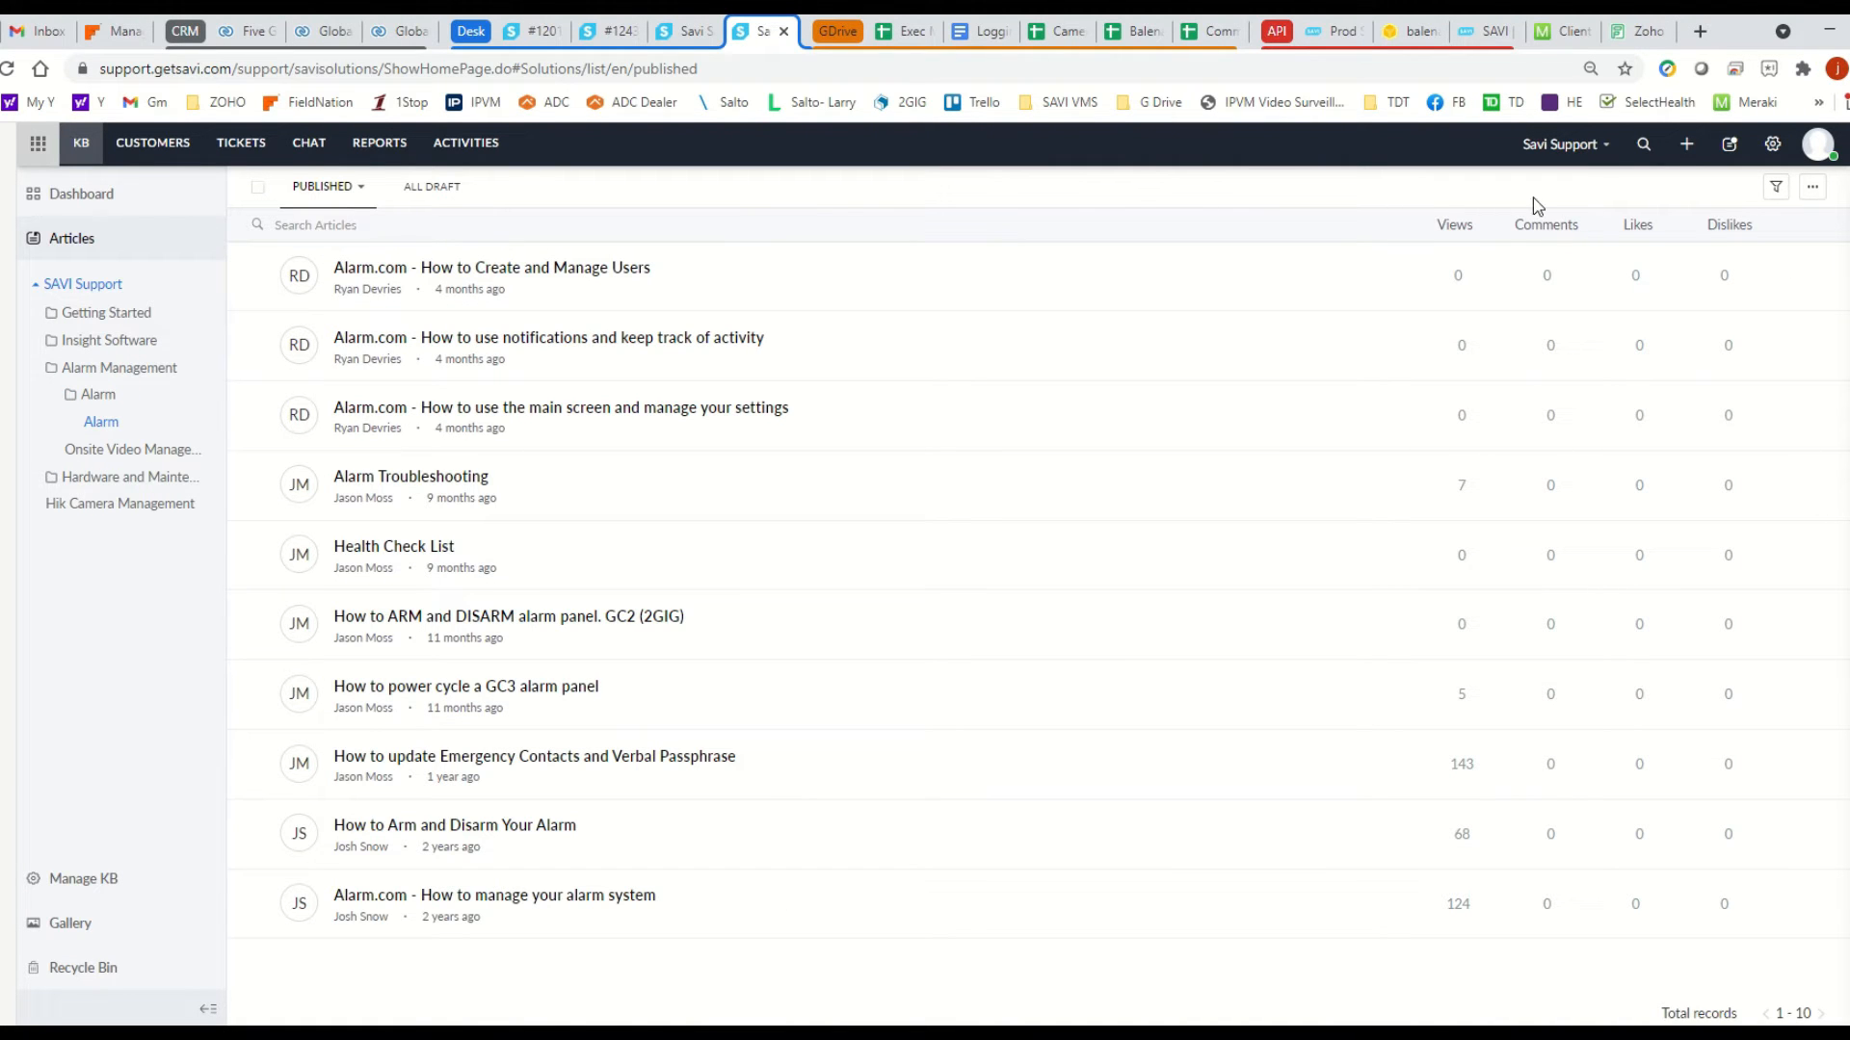
Step: Switch the department to Savi Wiki and scroll its twenty internal articles
left_click(1559, 144)
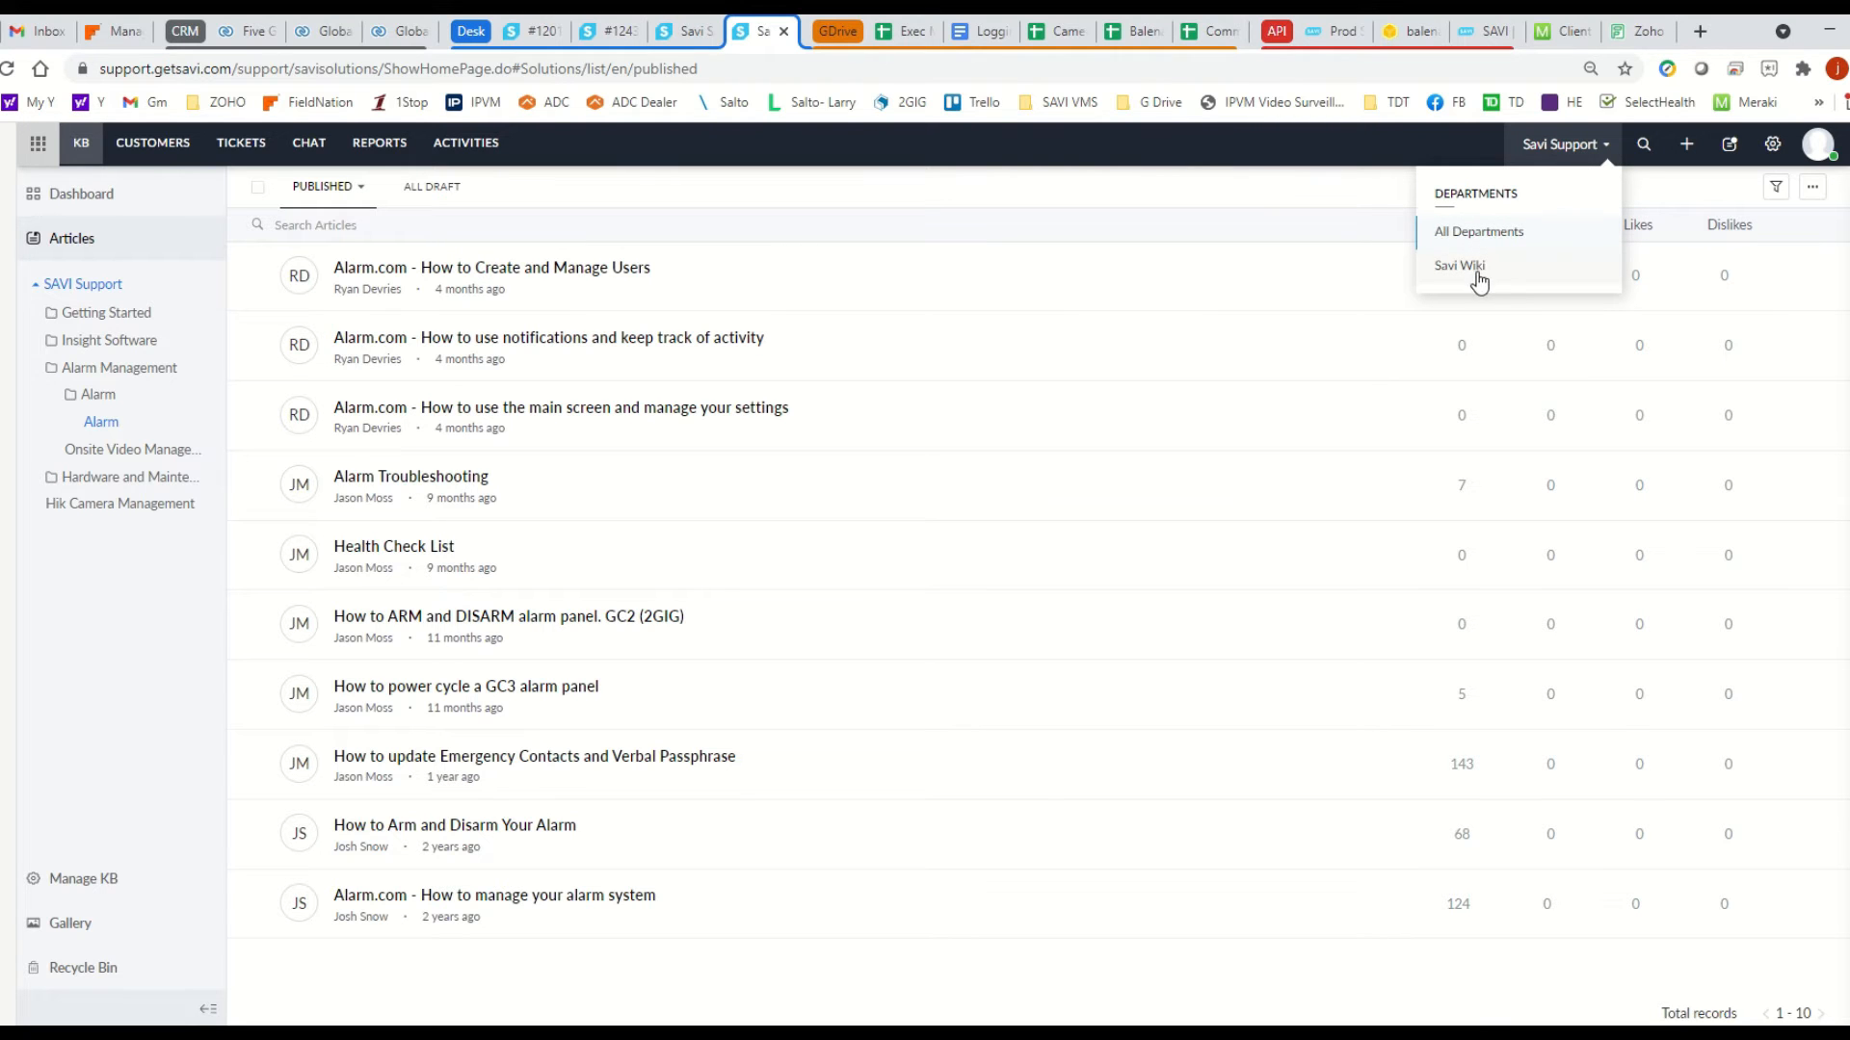
left_click(1459, 264)
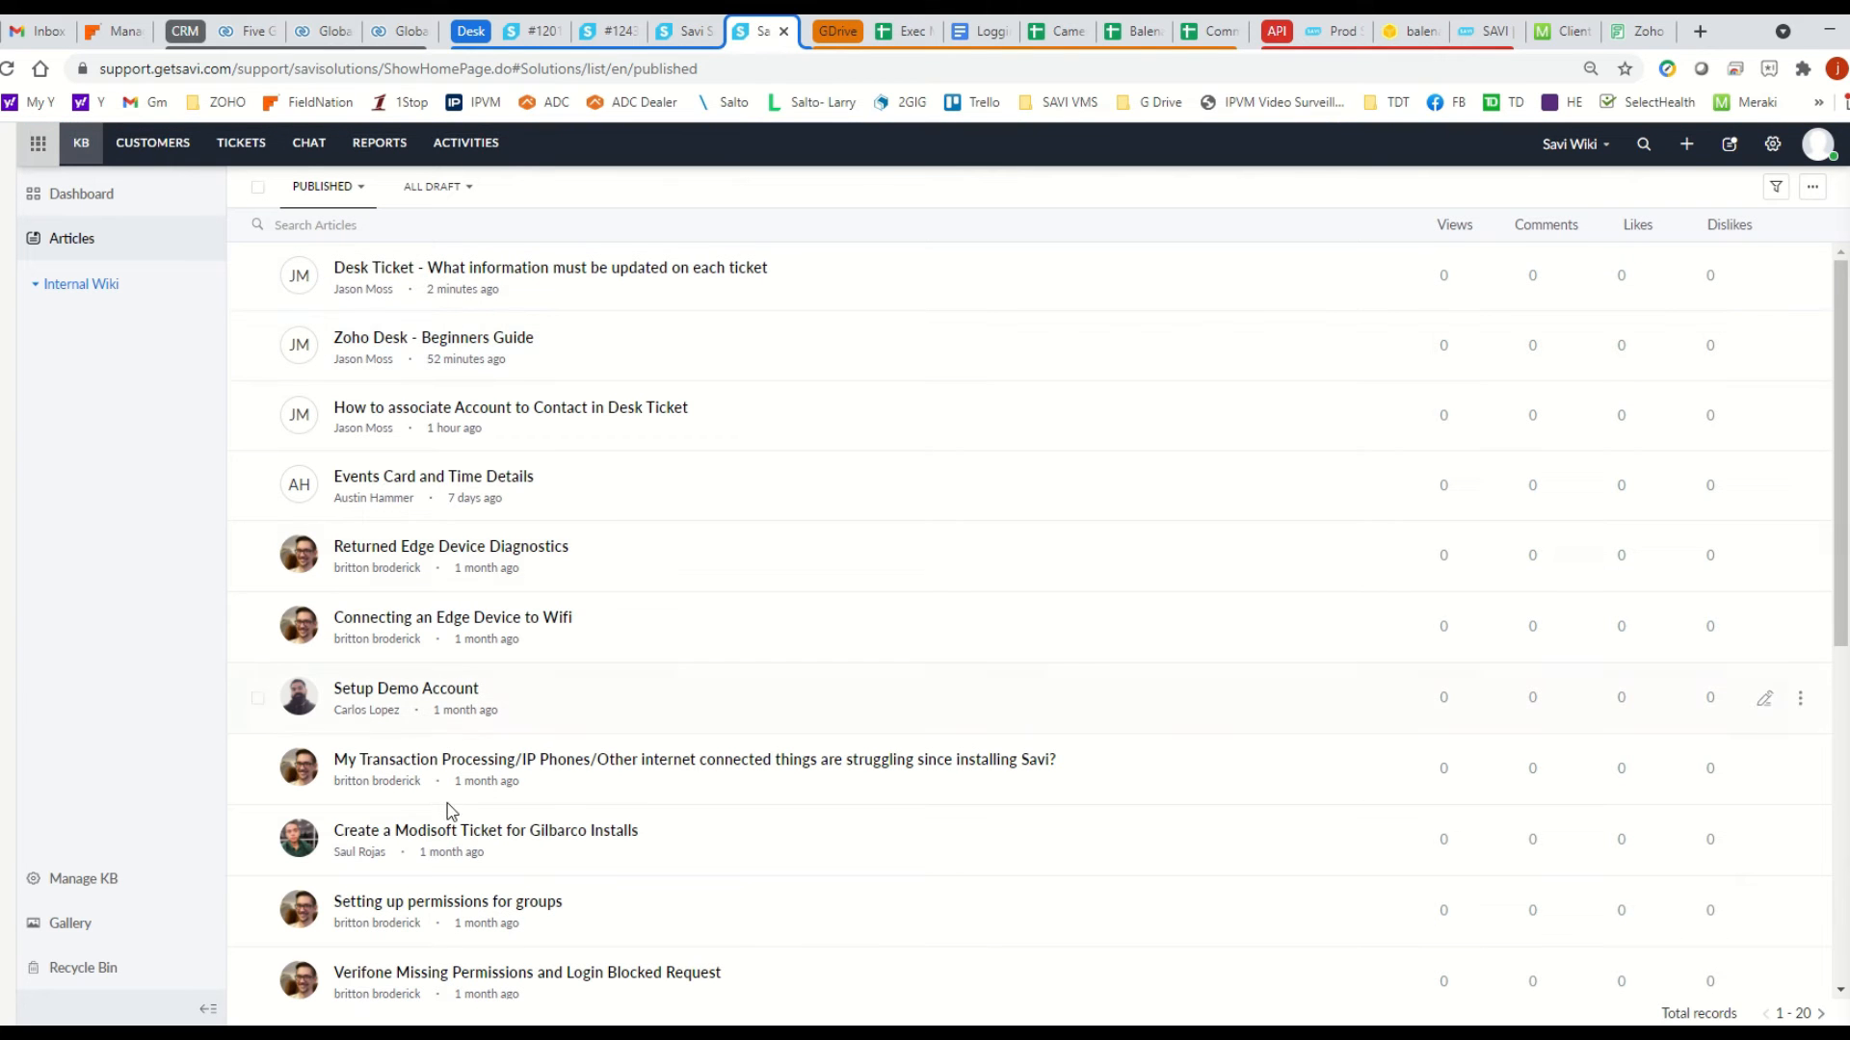
scroll("down", 3)
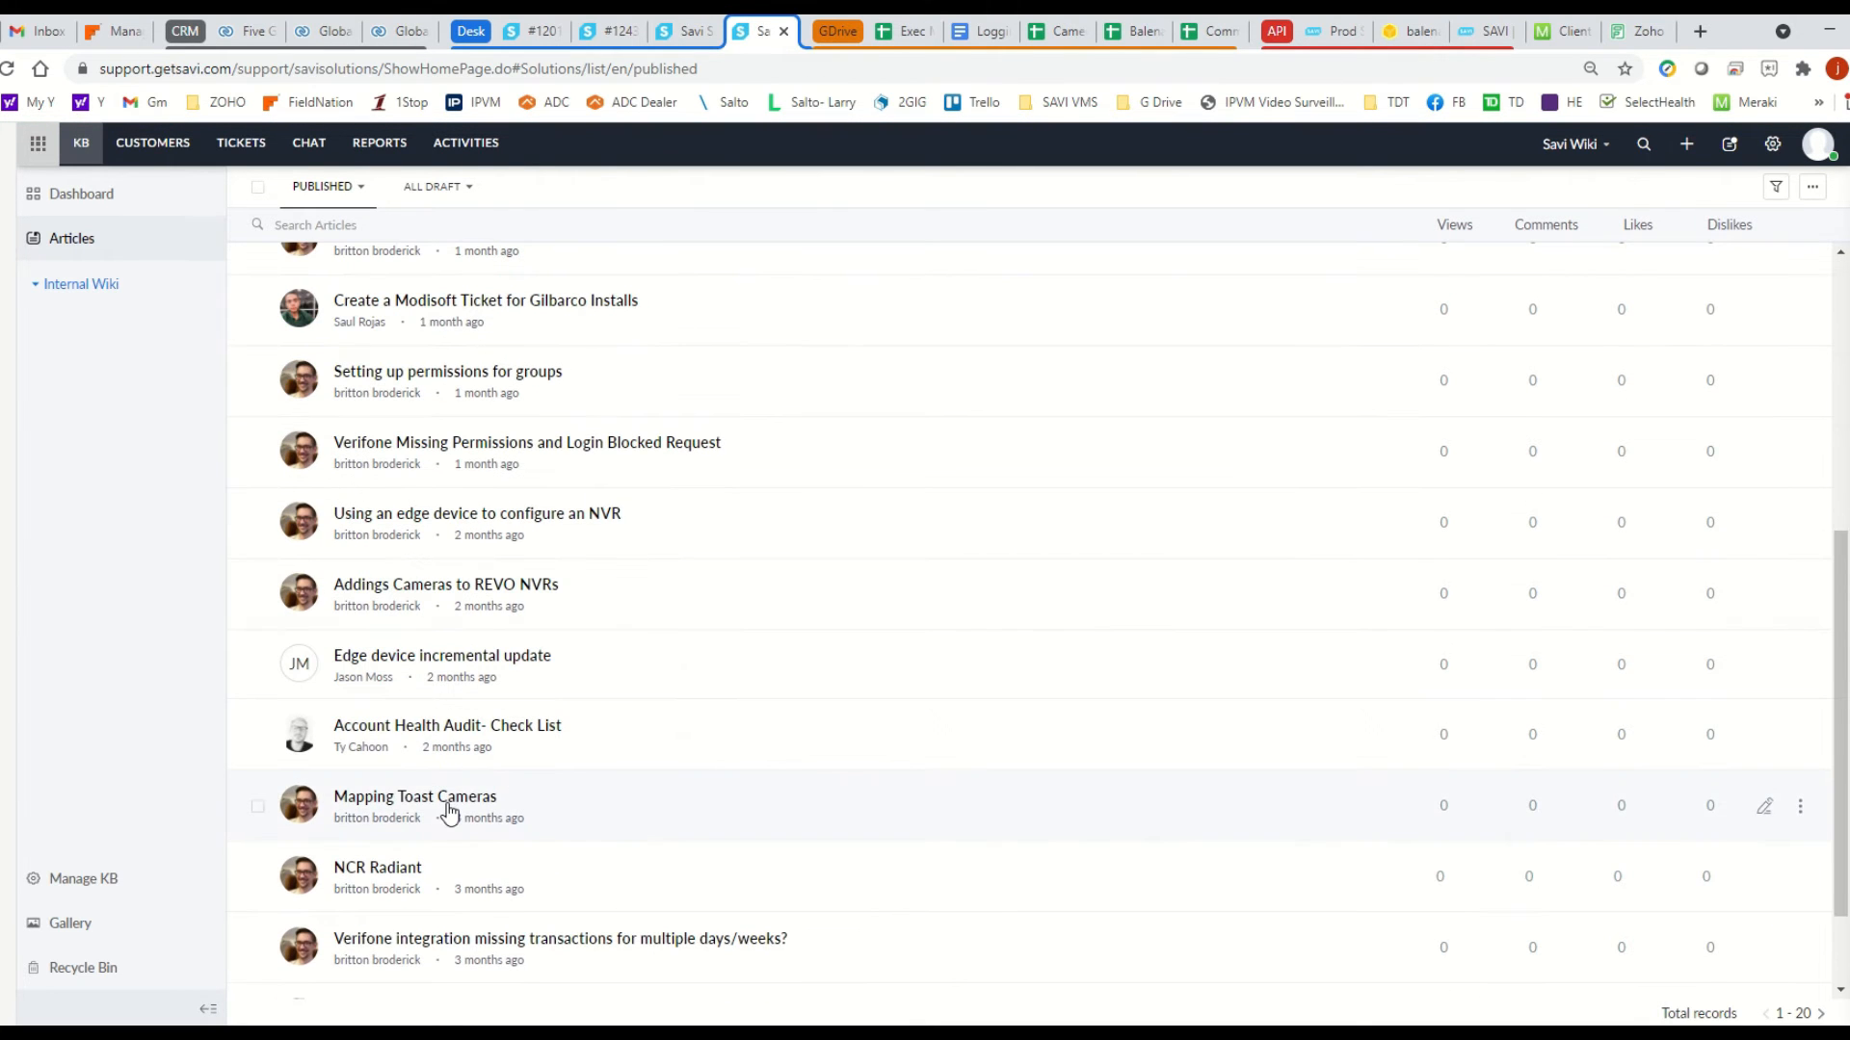
scroll("down", 3)
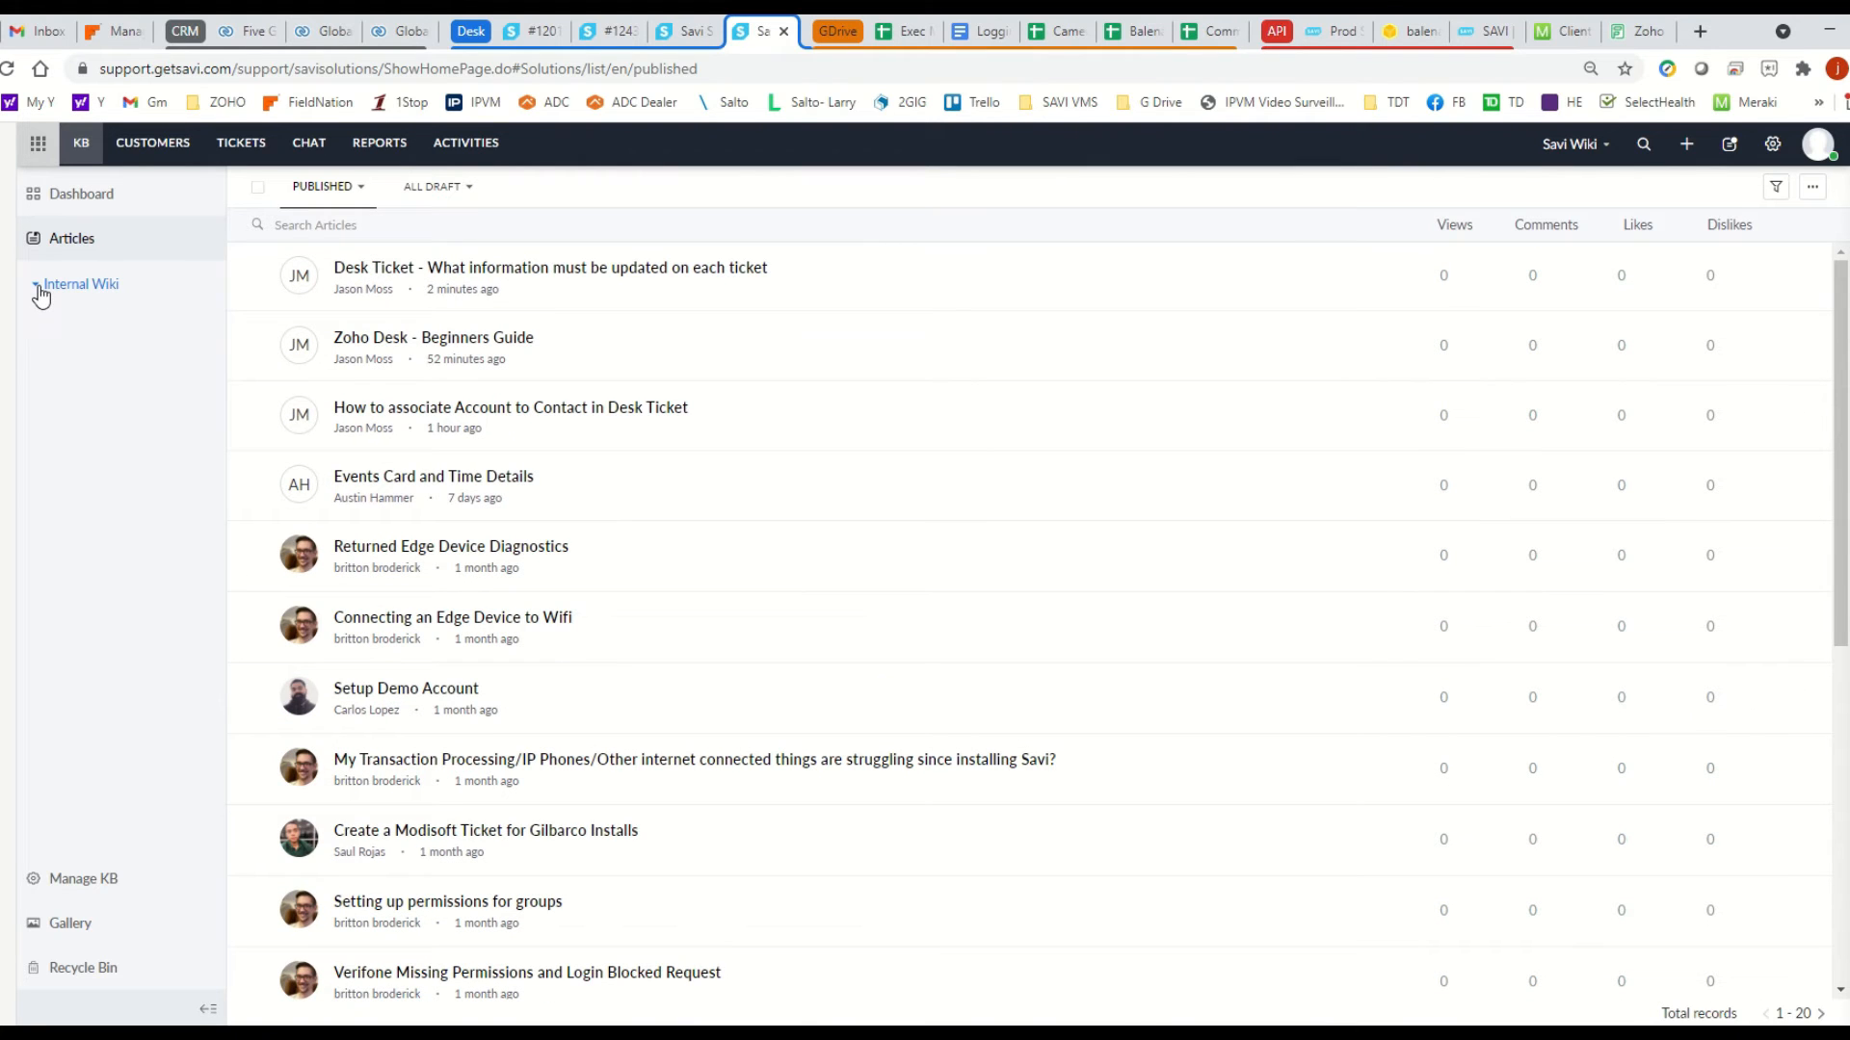
left_click(80, 283)
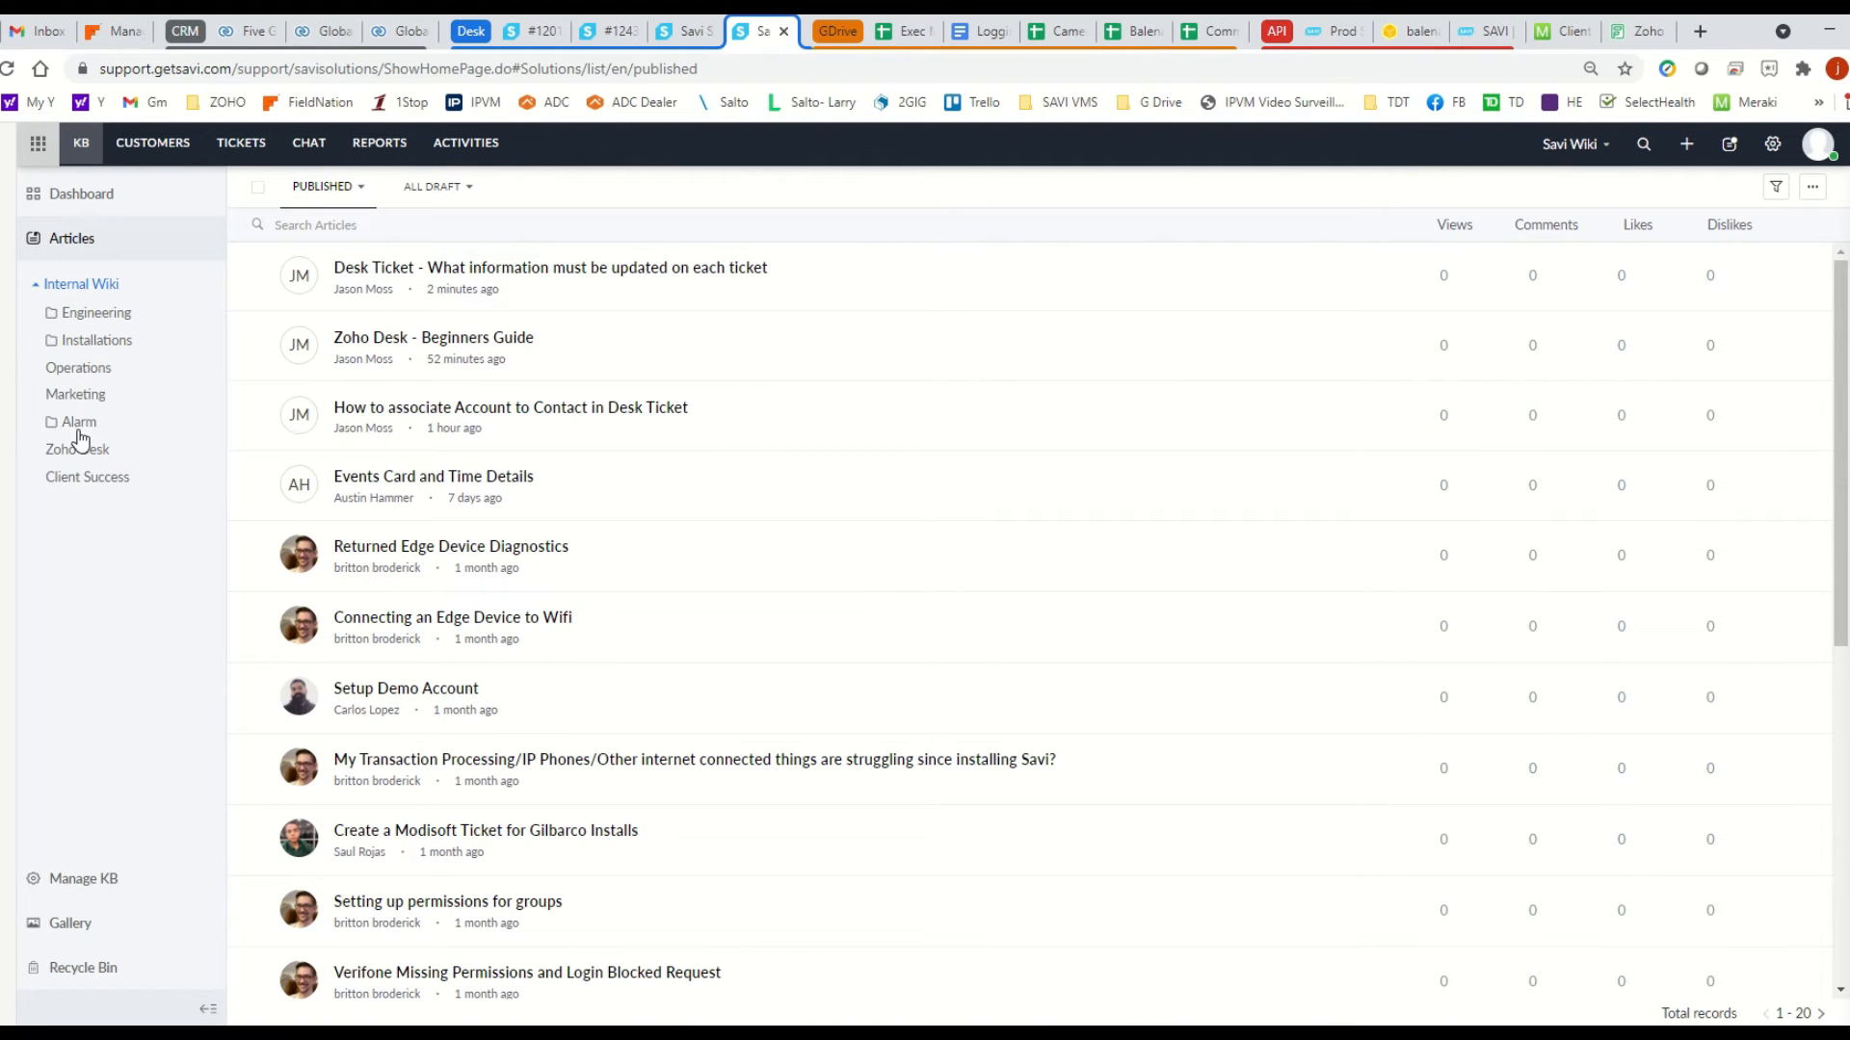
left_click(97, 340)
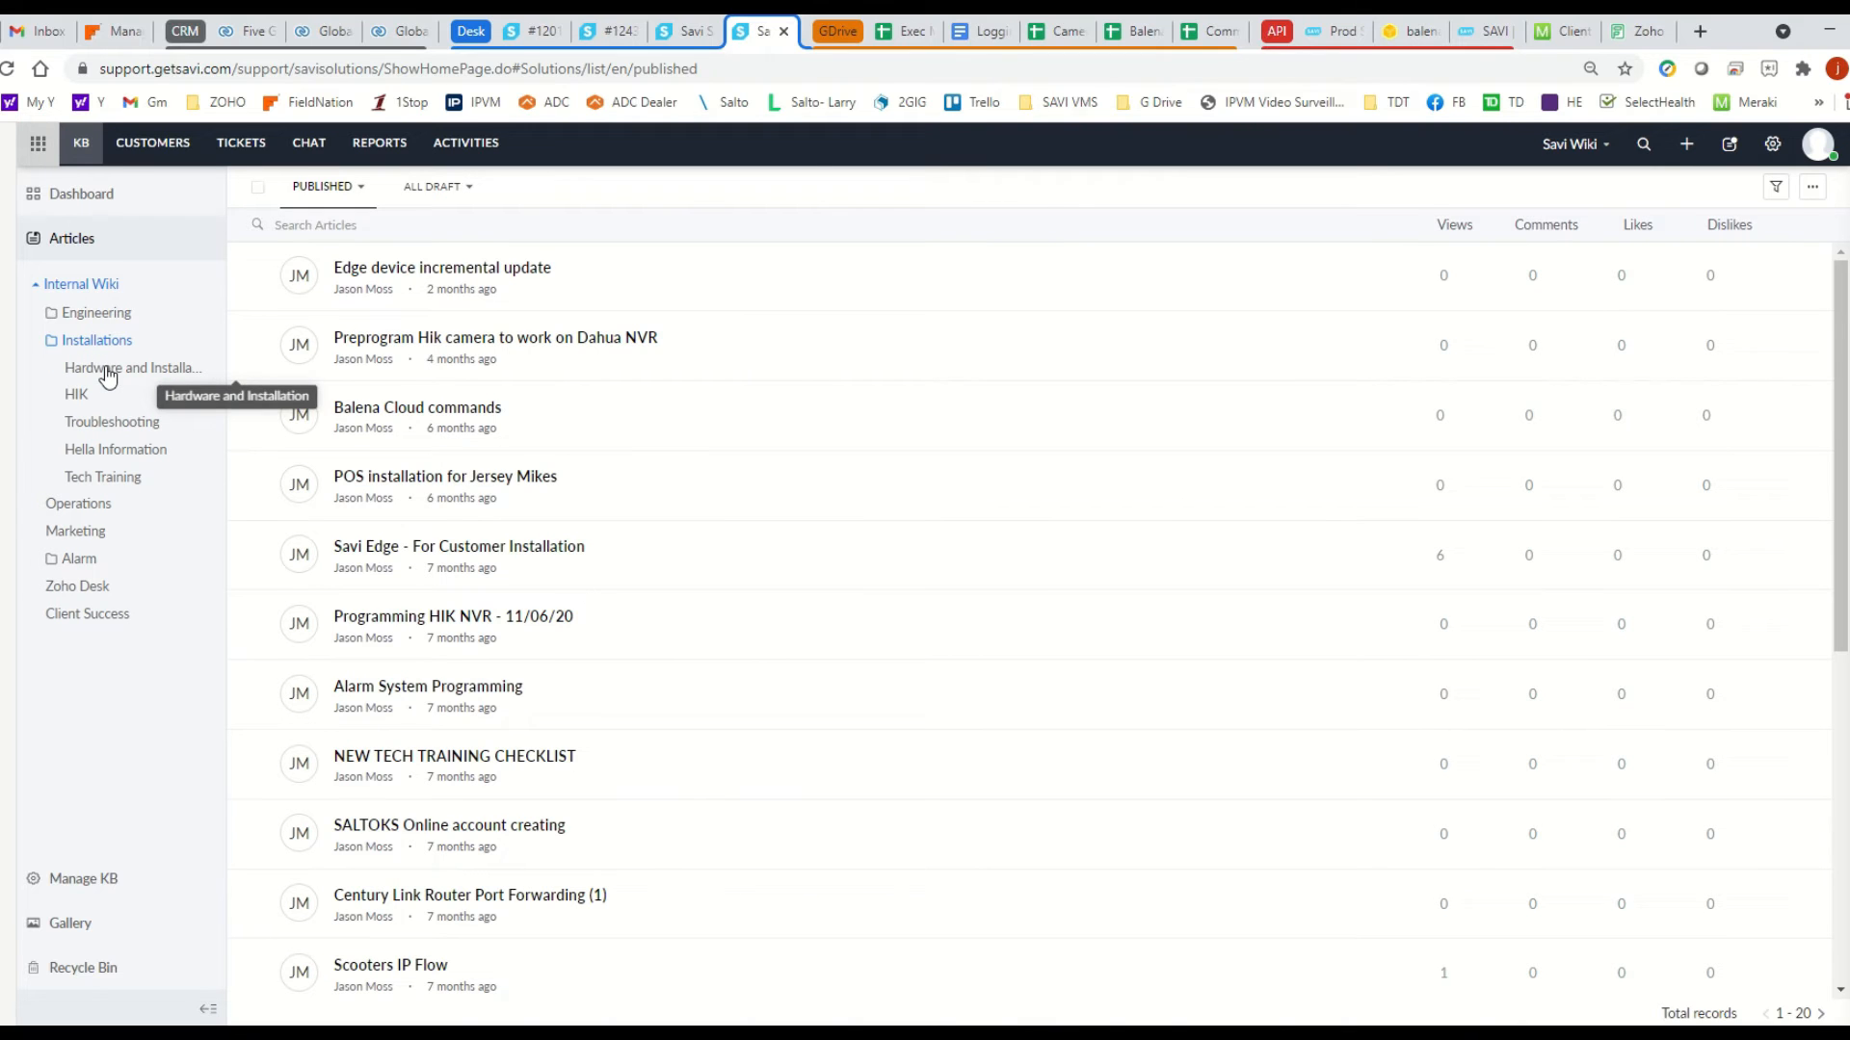
left_click(132, 367)
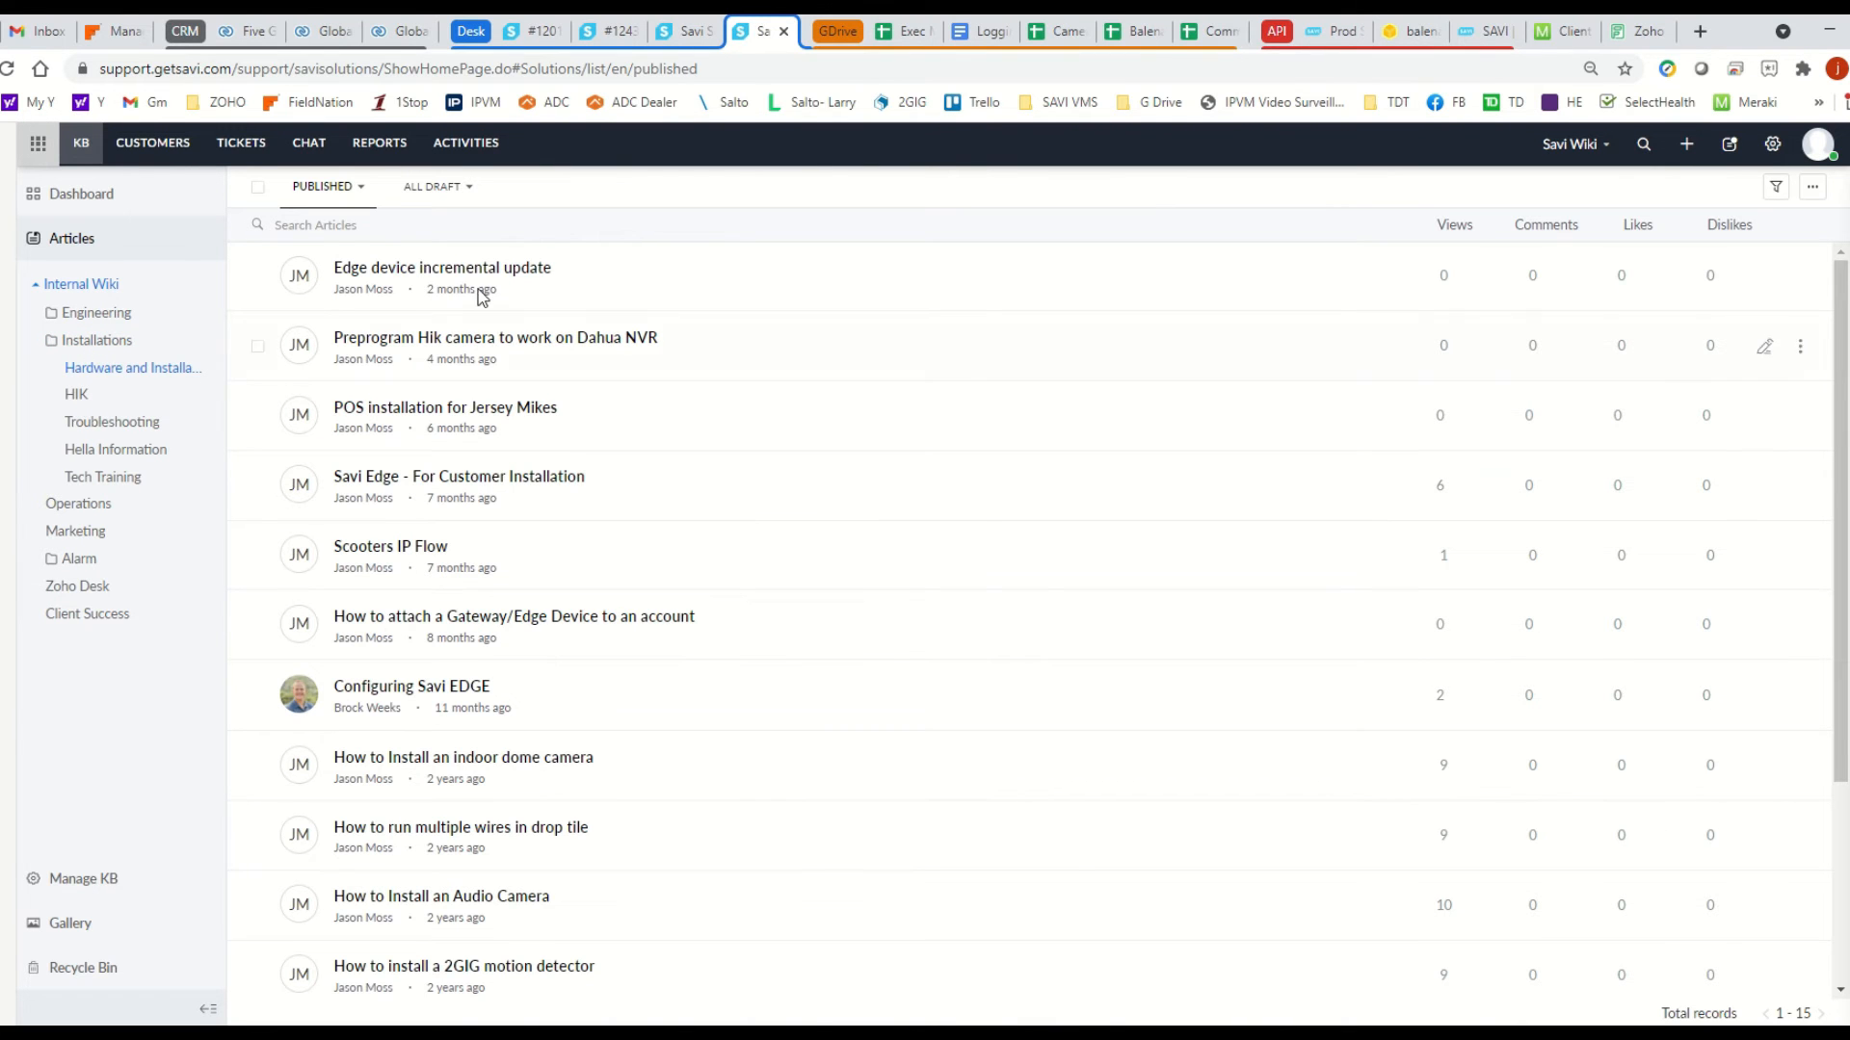
mouse_move(432, 303)
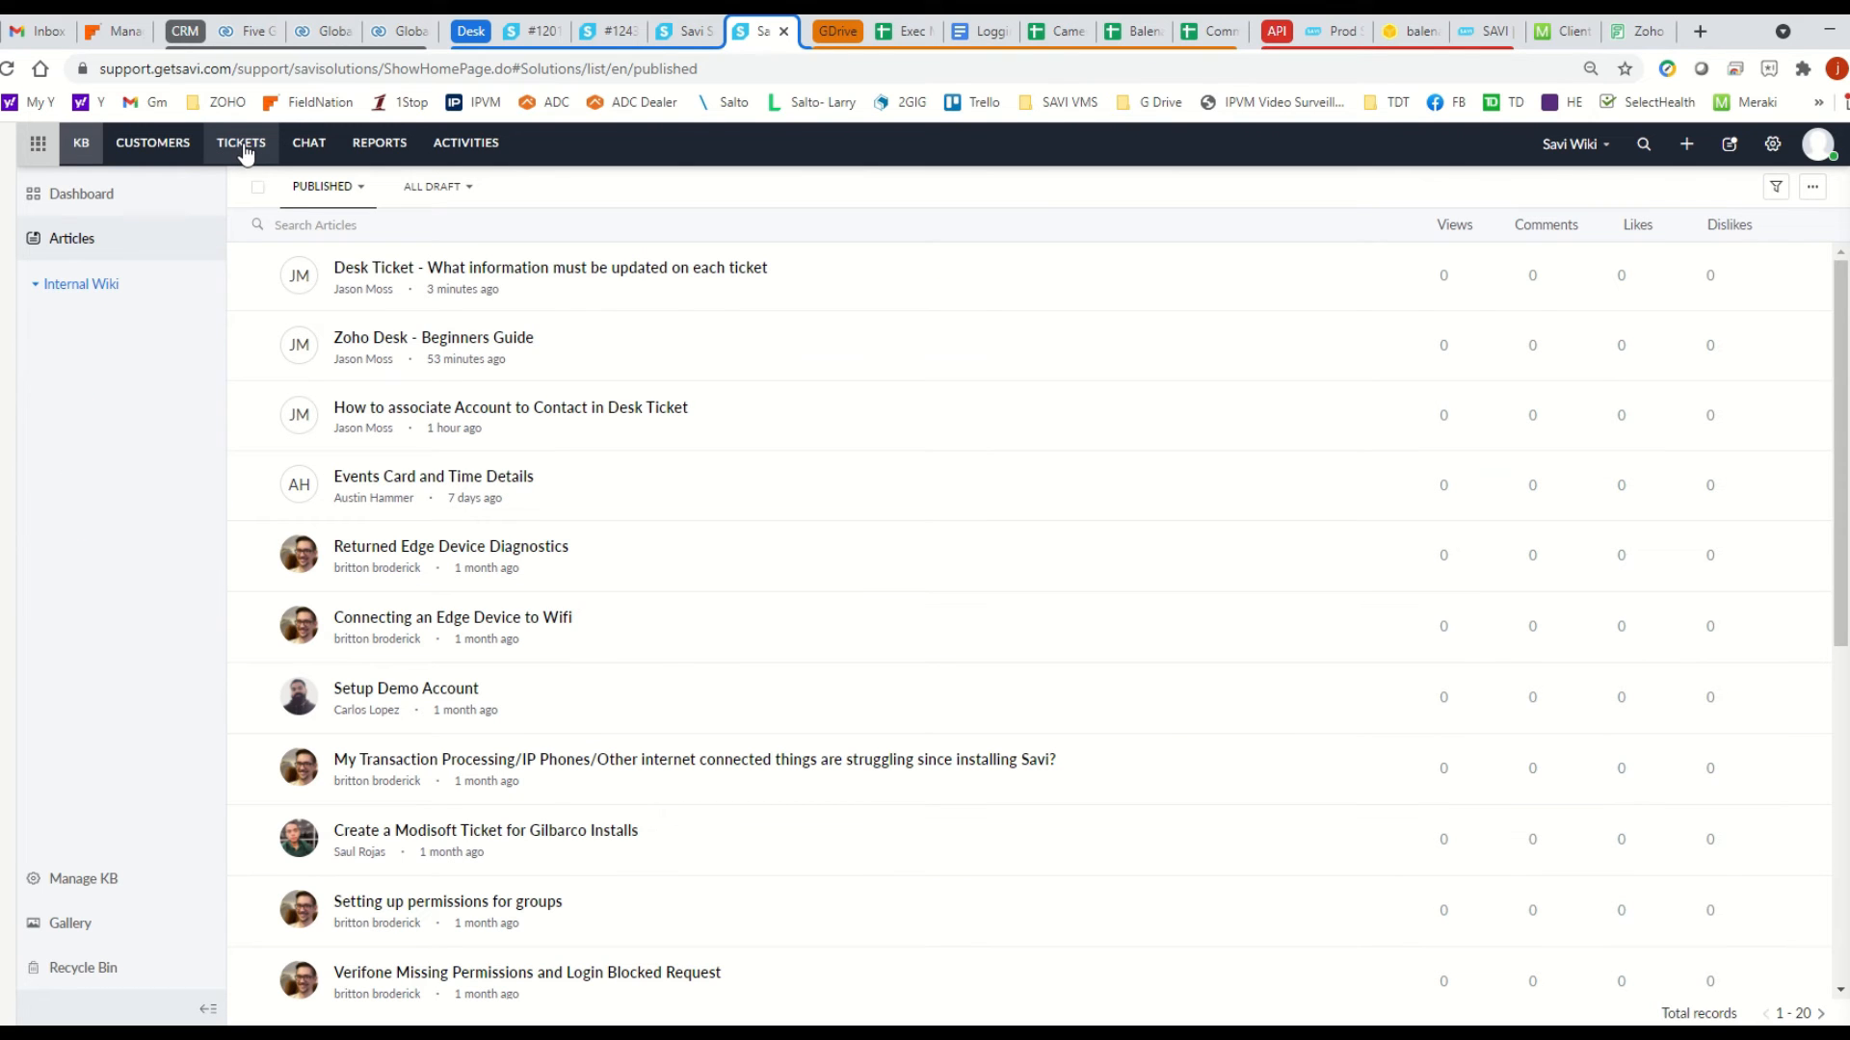
Step: Open the All Tickets board of 38 tickets grouped by due date and scroll it
left_click(241, 142)
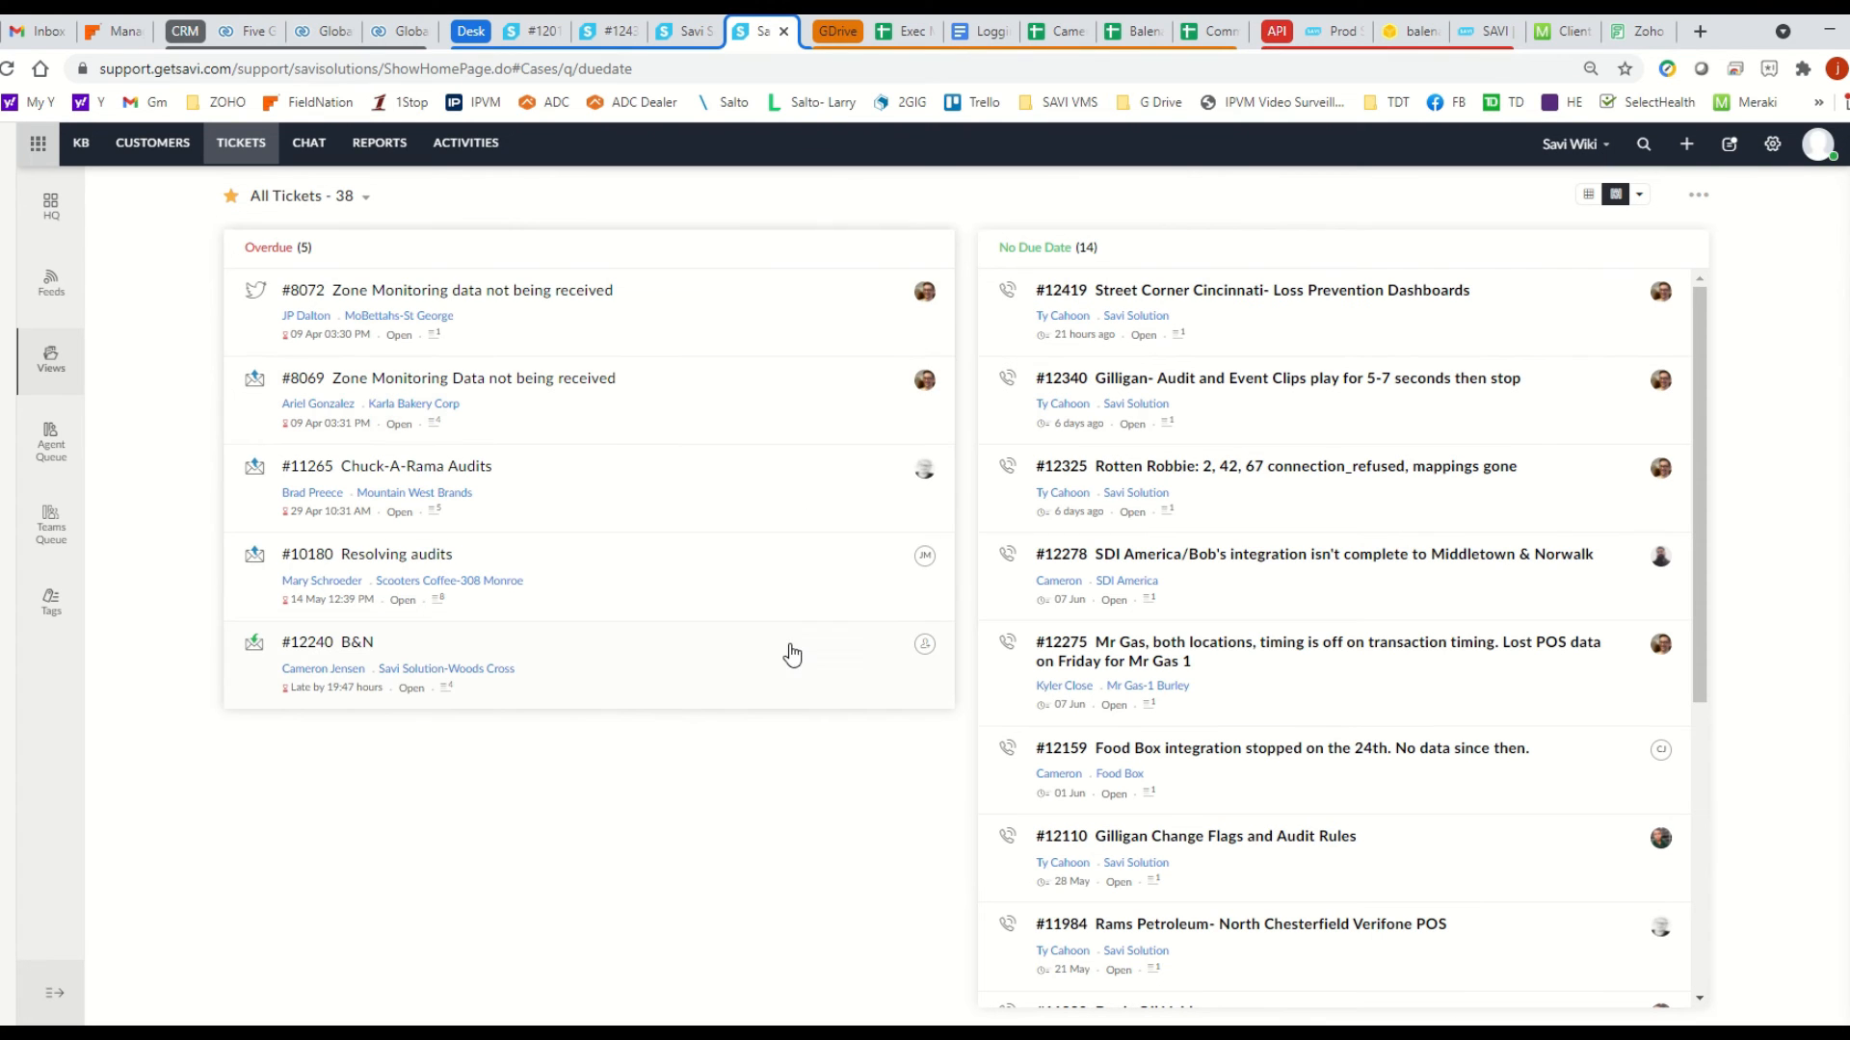
mouse_move(867, 673)
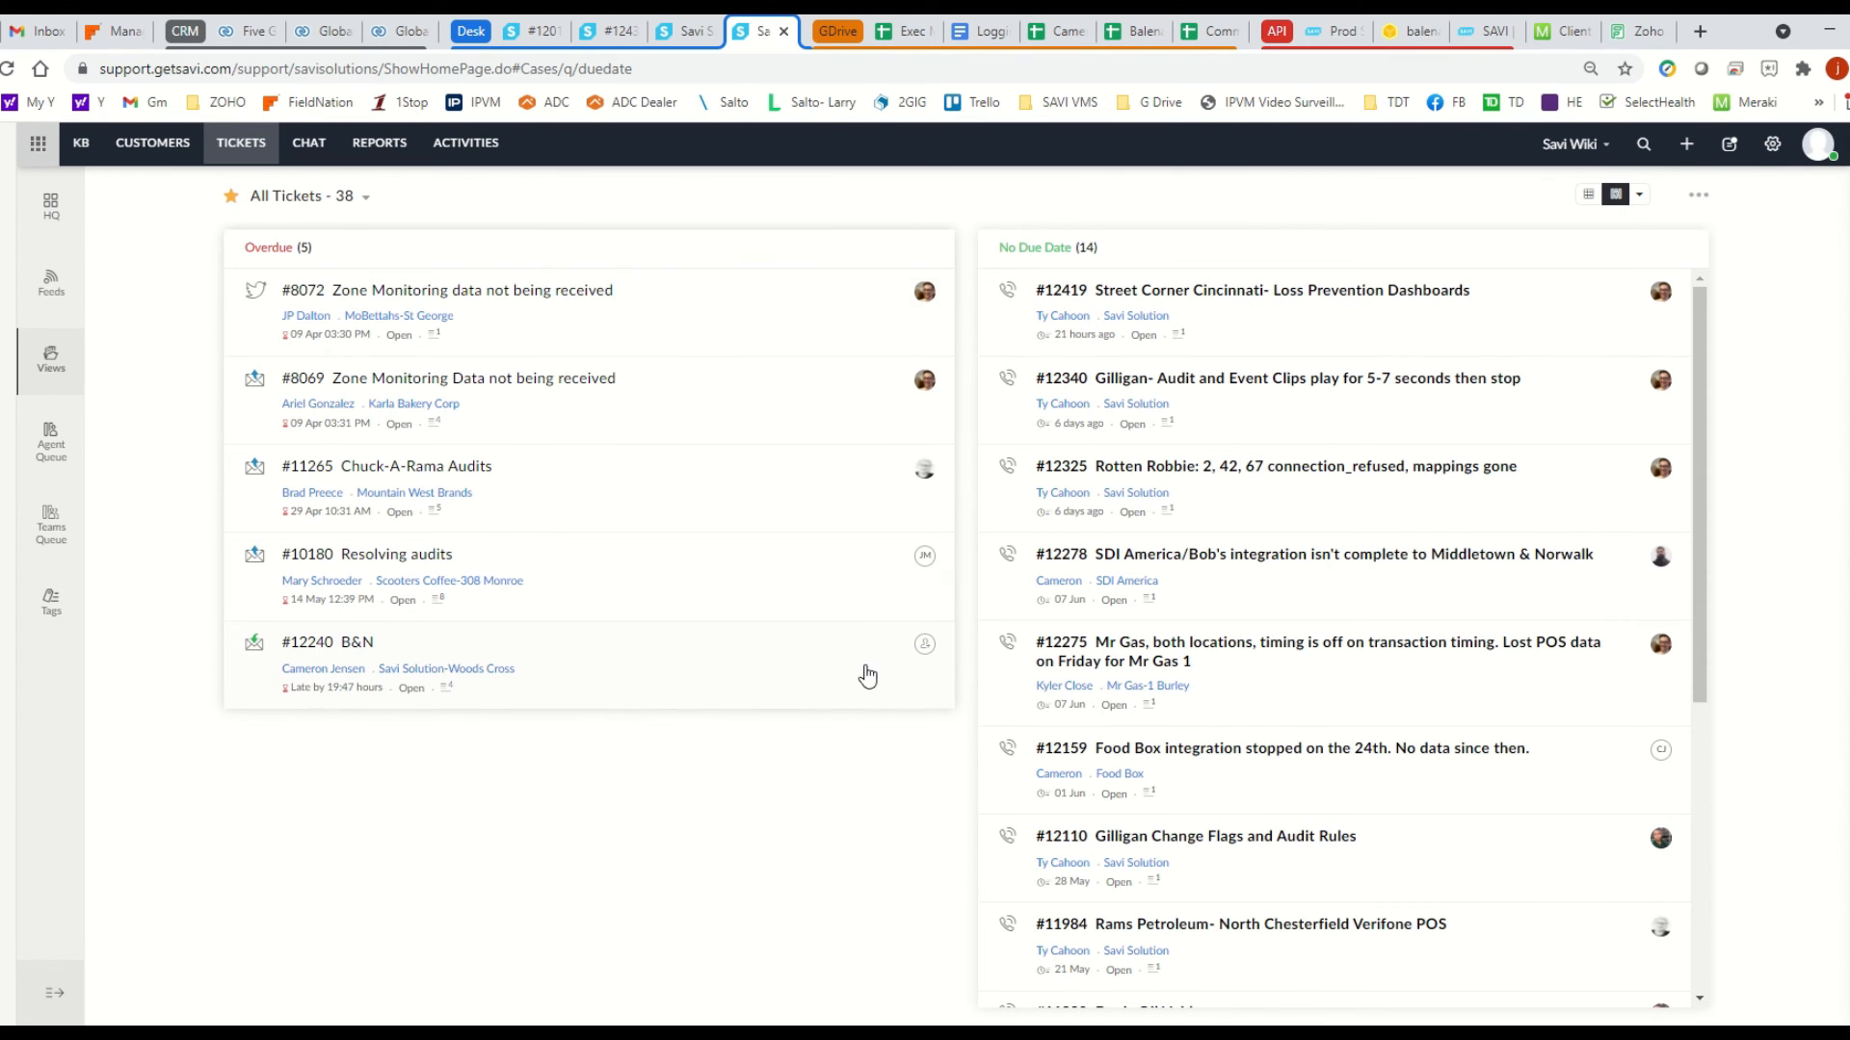
mouse_move(1199, 870)
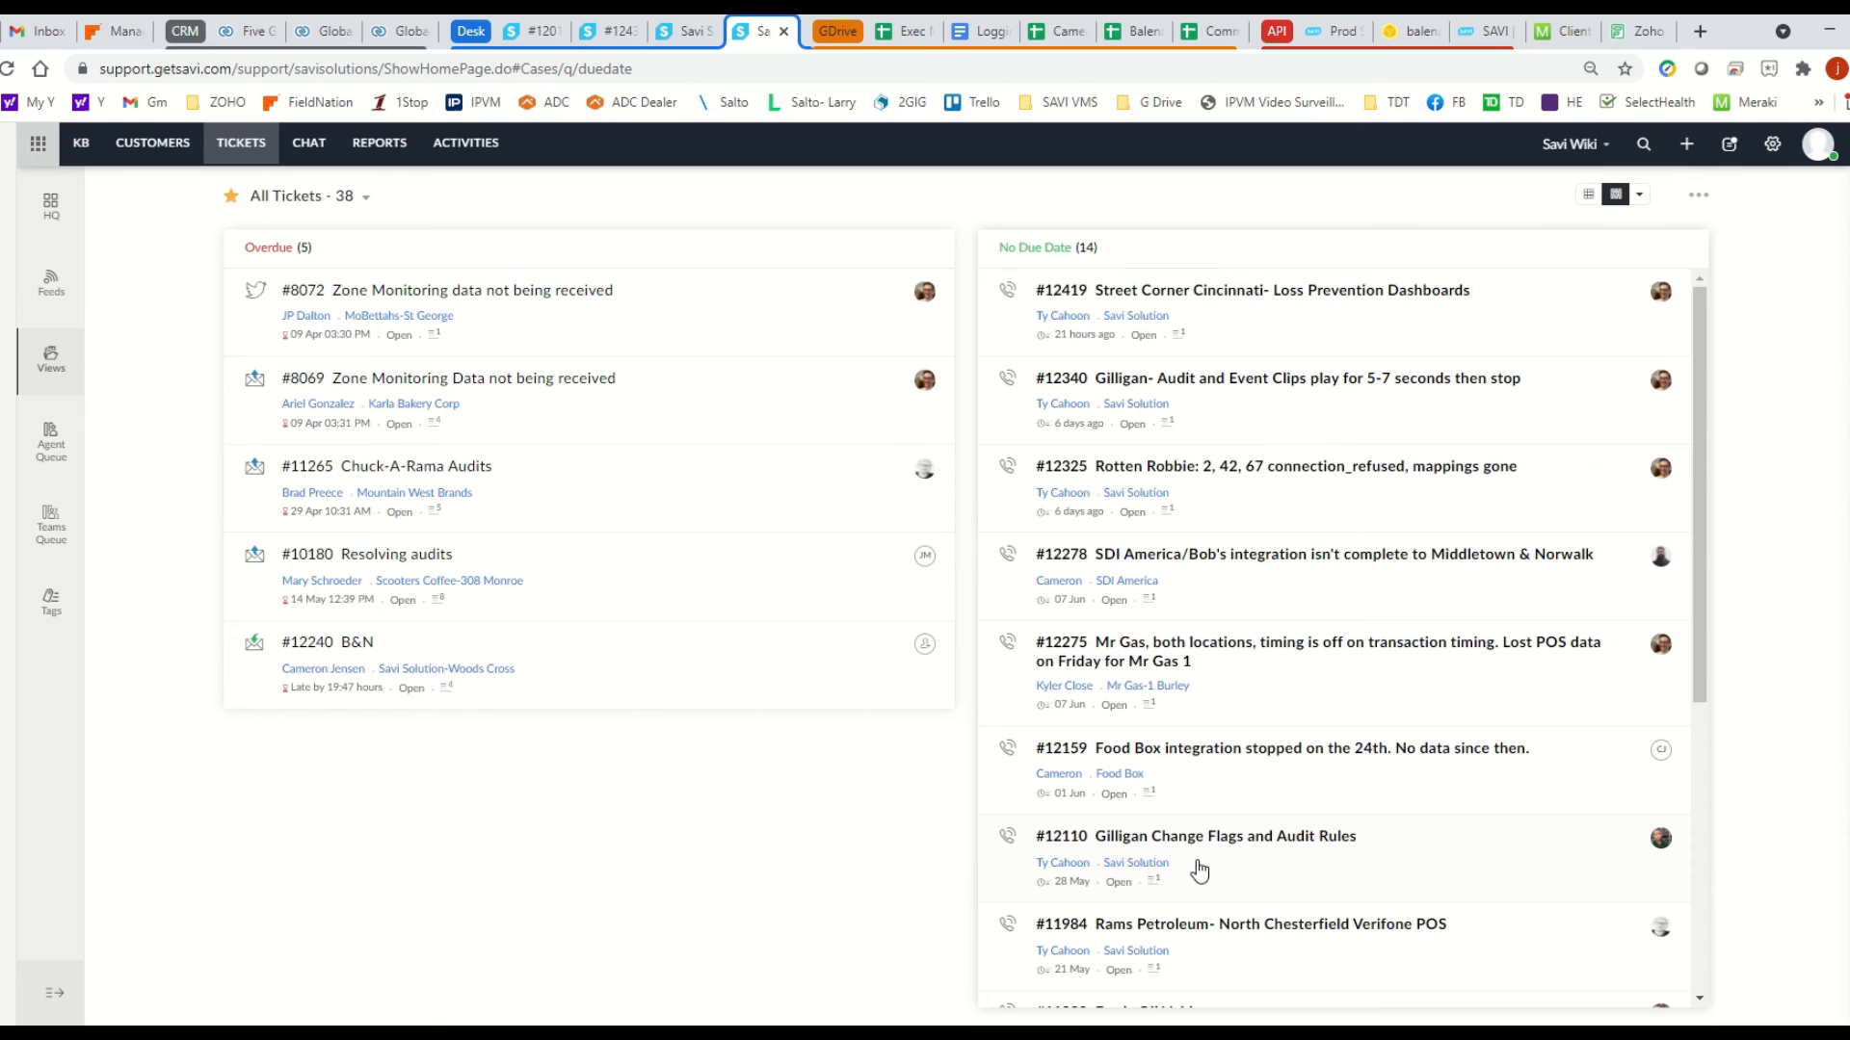
scroll("down", 3)
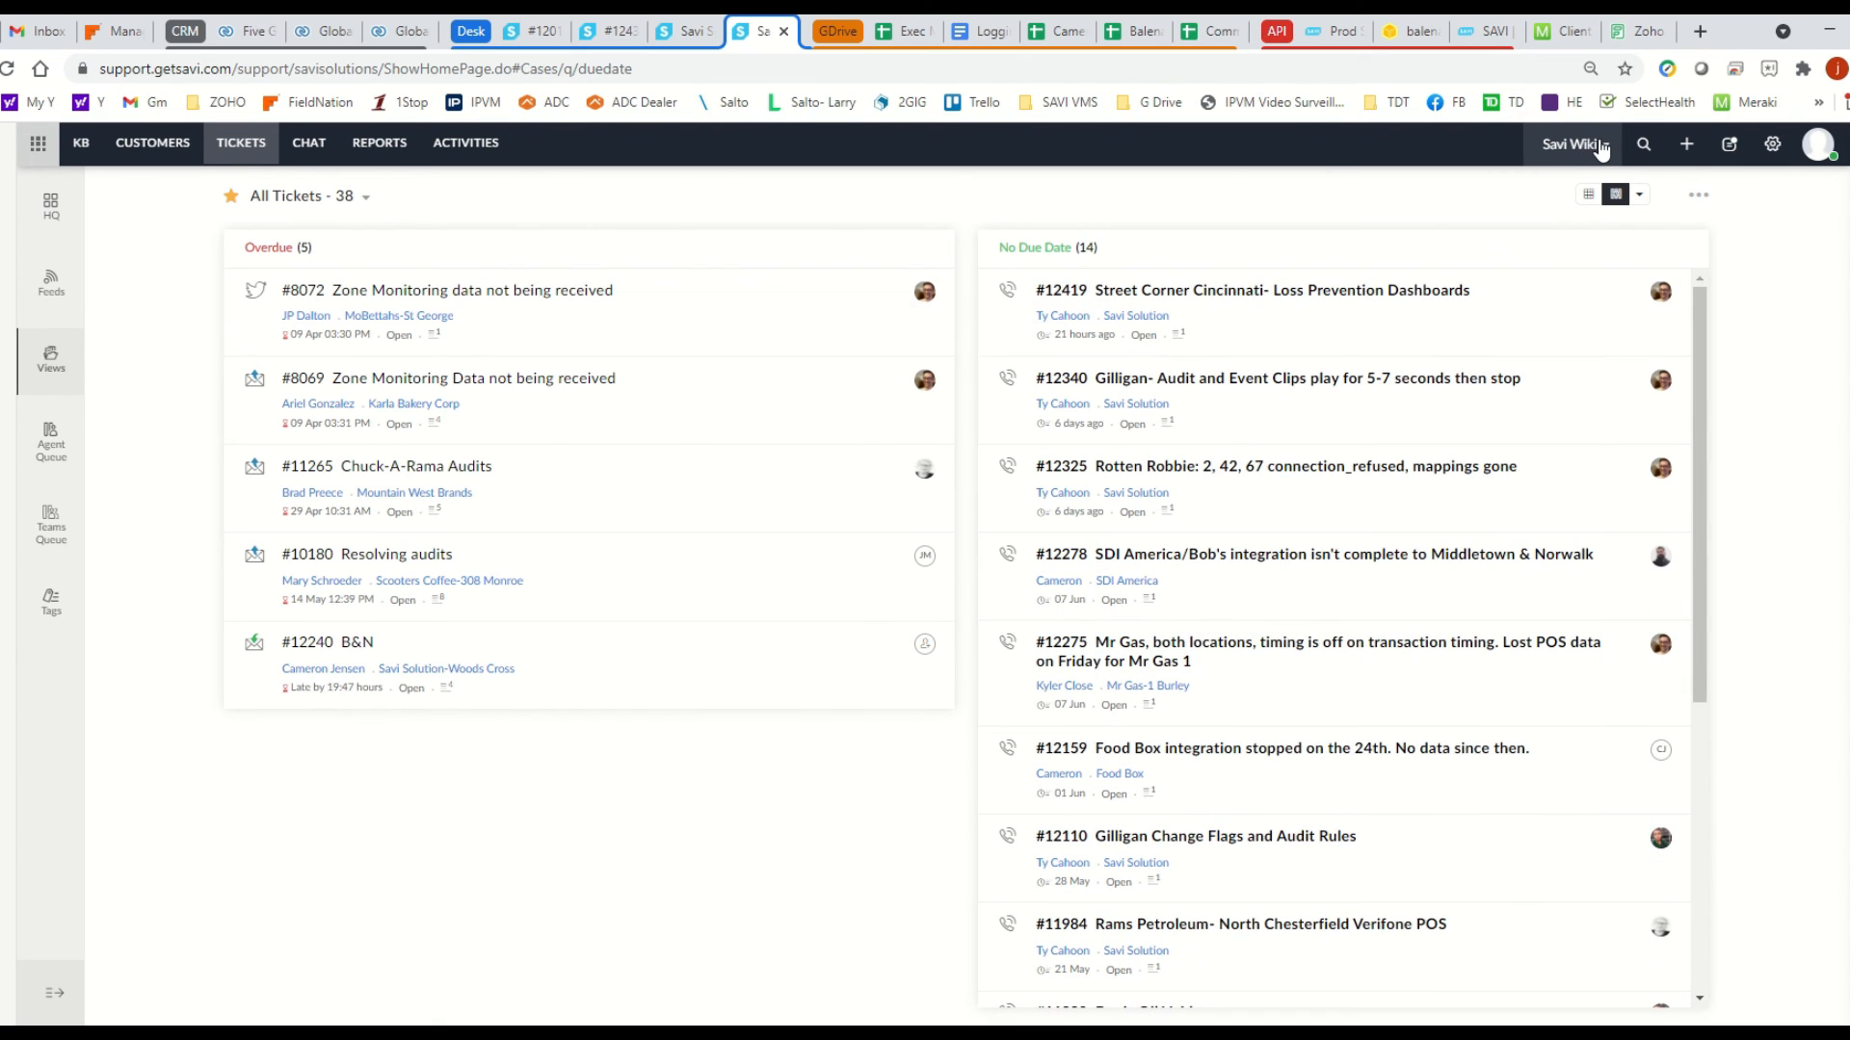
Step: Switch to the Savi Support department's 27 open tickets and open the layout options
left_click(1572, 144)
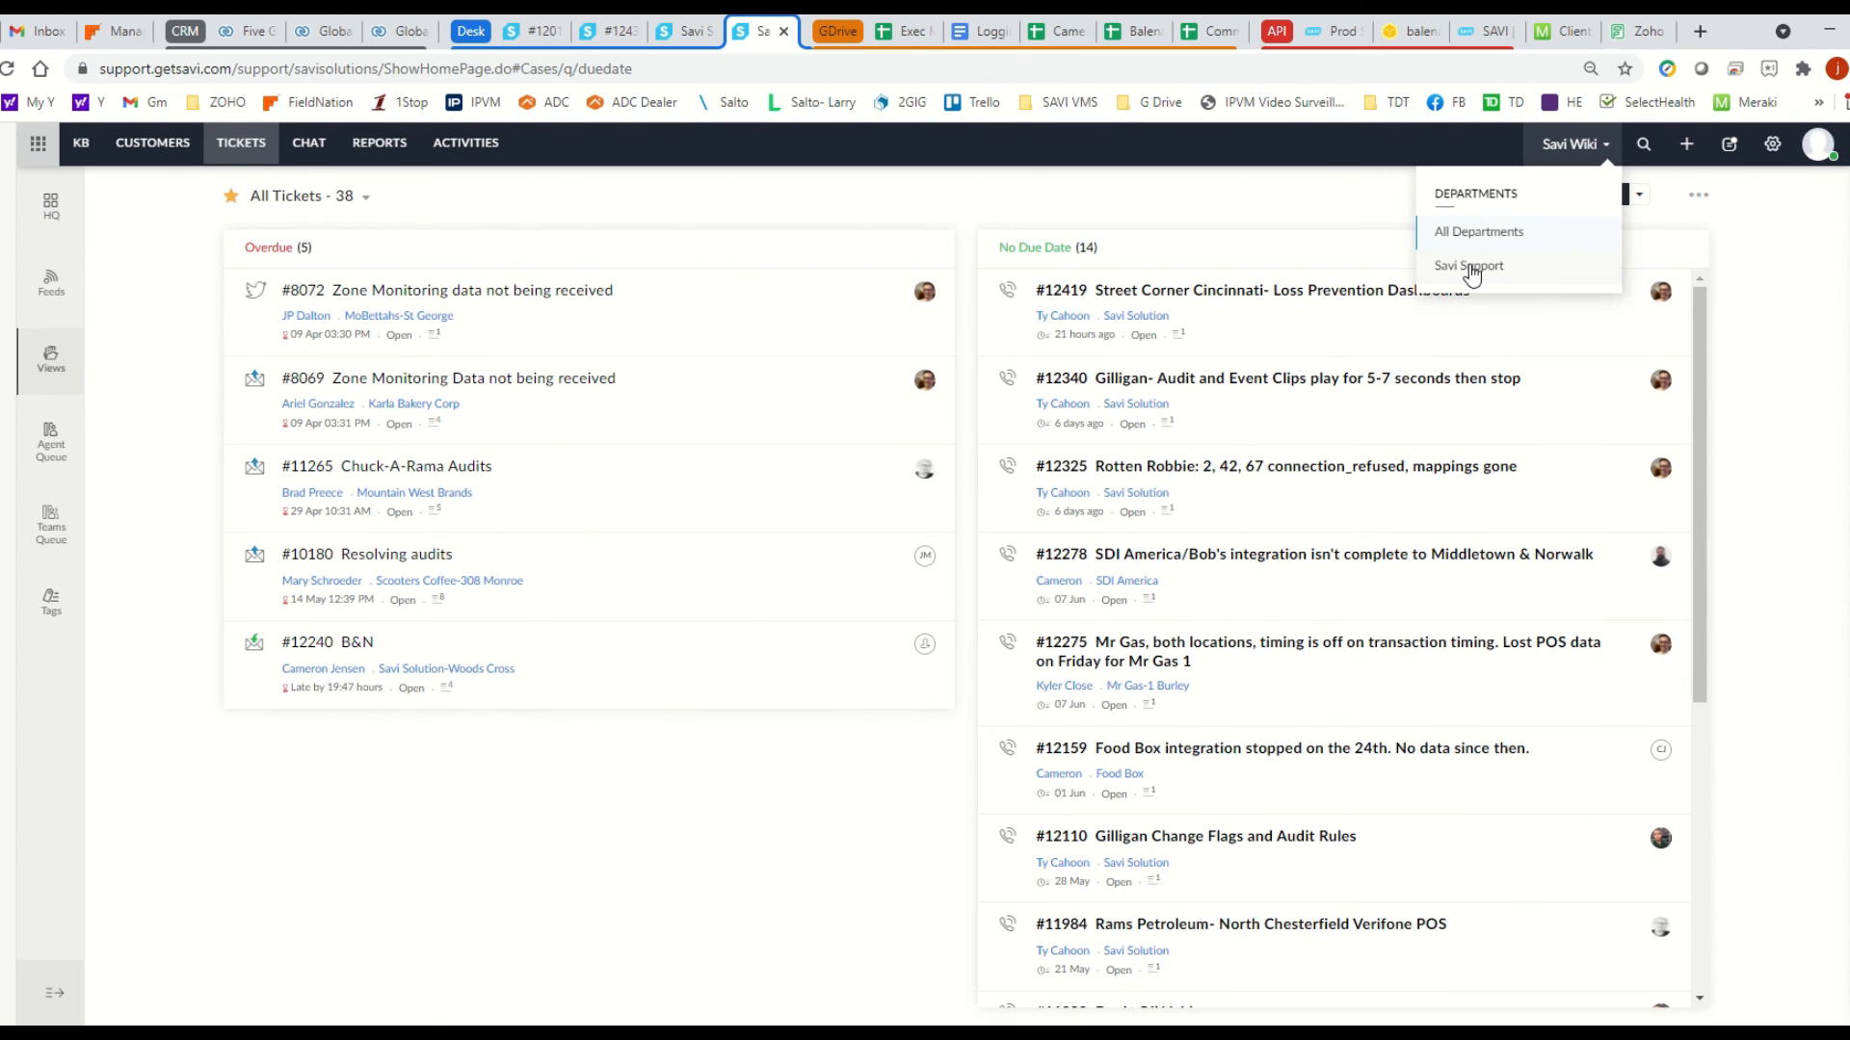
left_click(1470, 266)
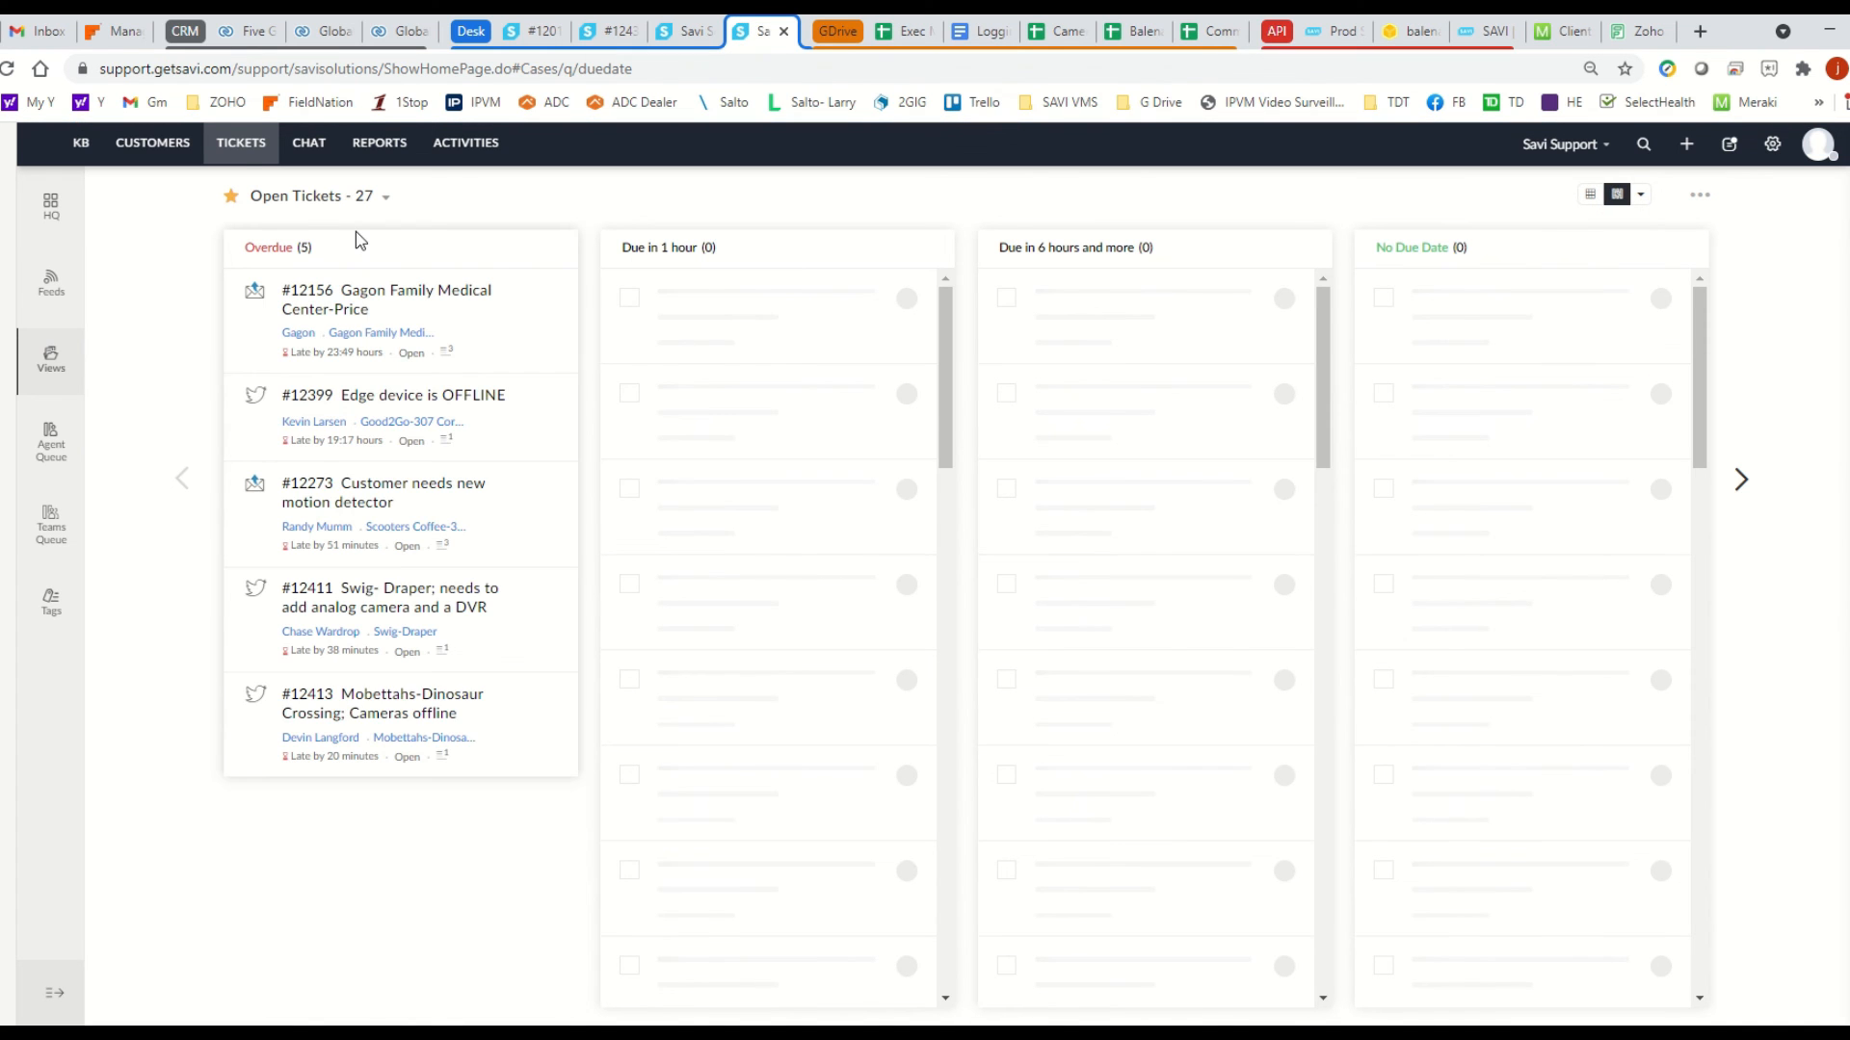
left_click(1588, 194)
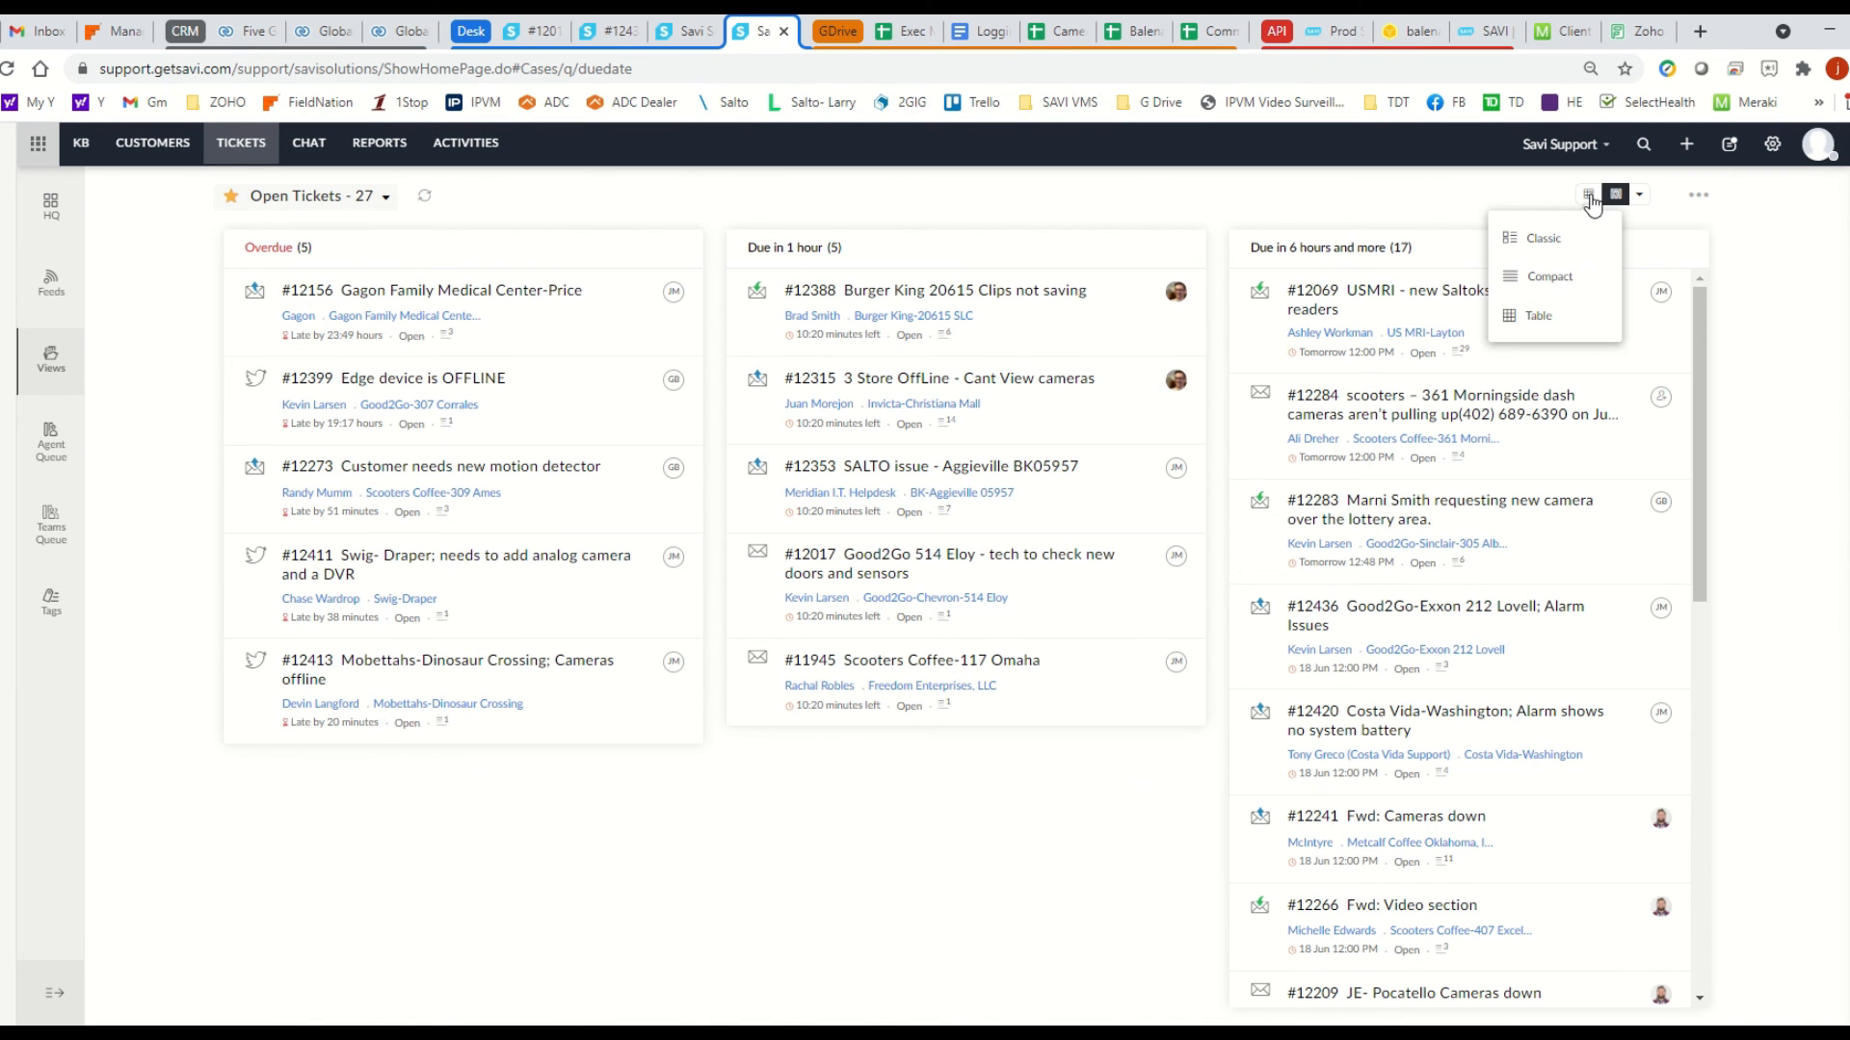